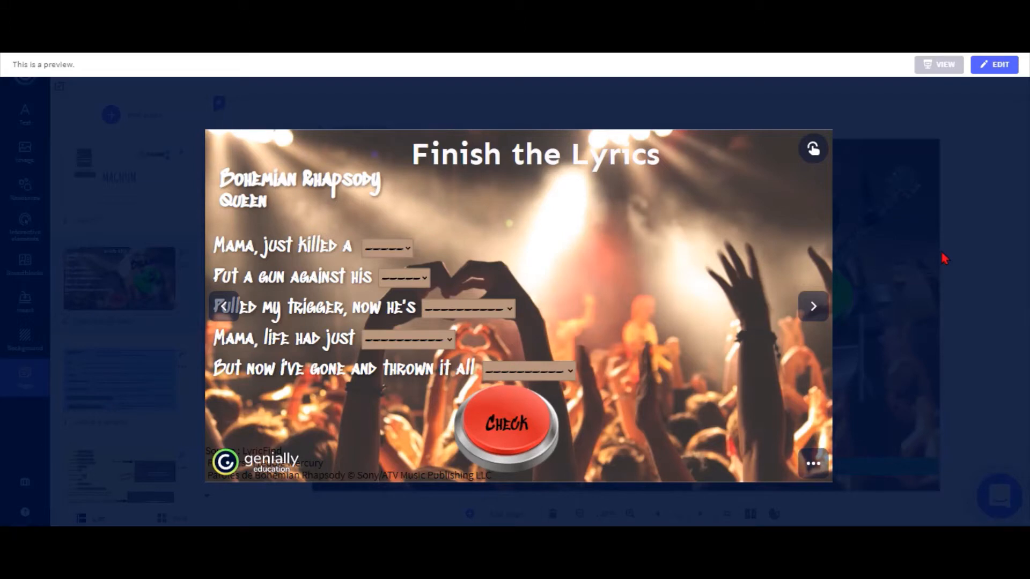
{"action": "mouse_move", "coordinate": [459, 221]}
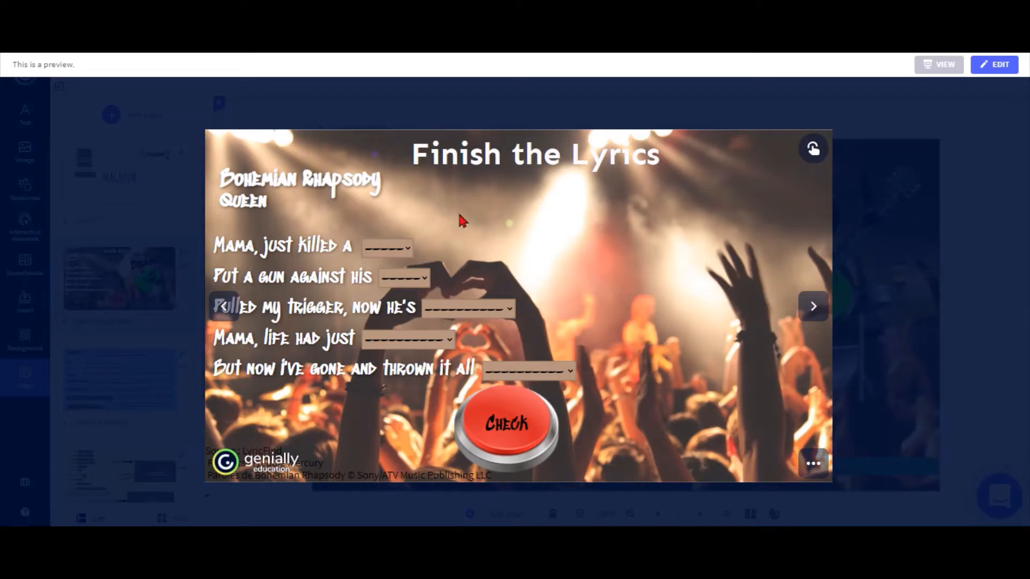
{"action": "mouse_move", "coordinate": [362, 467]}
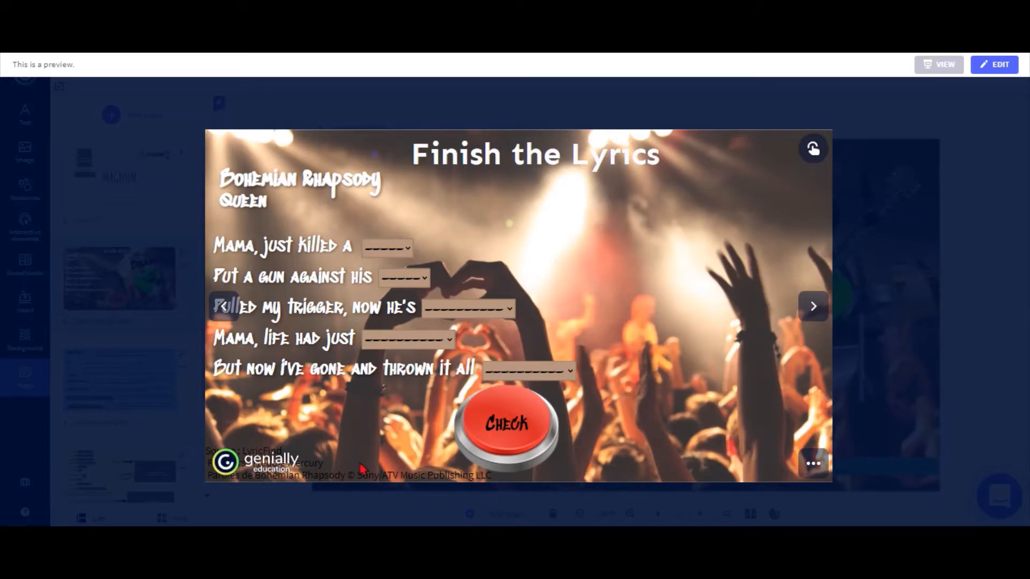
{"action": "mouse_move", "coordinate": [304, 428]}
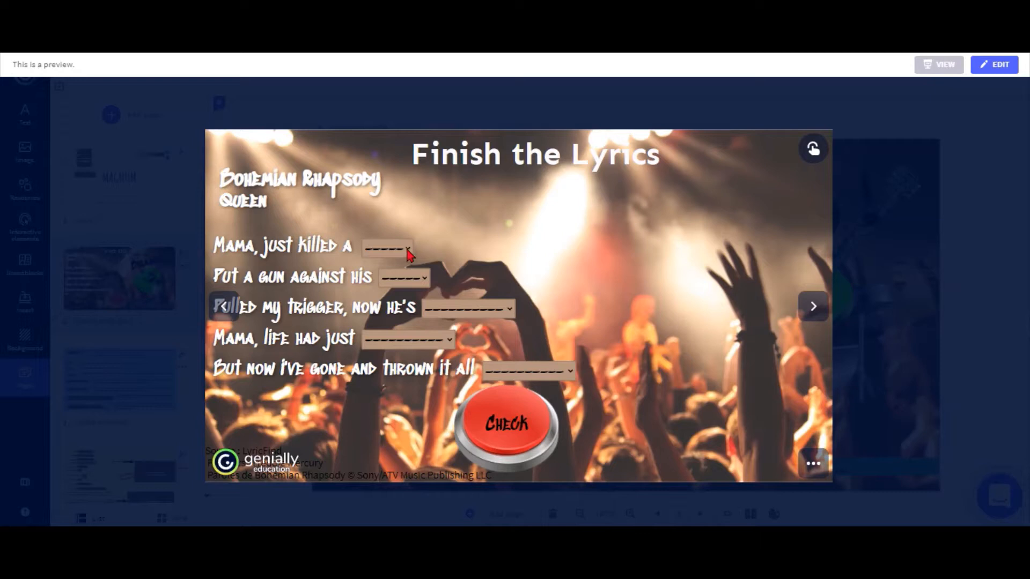
Pick RAM, HEAD, DEAD, STARTED and AH OUAIS, then check for 2 correct, 3 errors.
{"action": "left_click", "coordinate": [406, 249]}
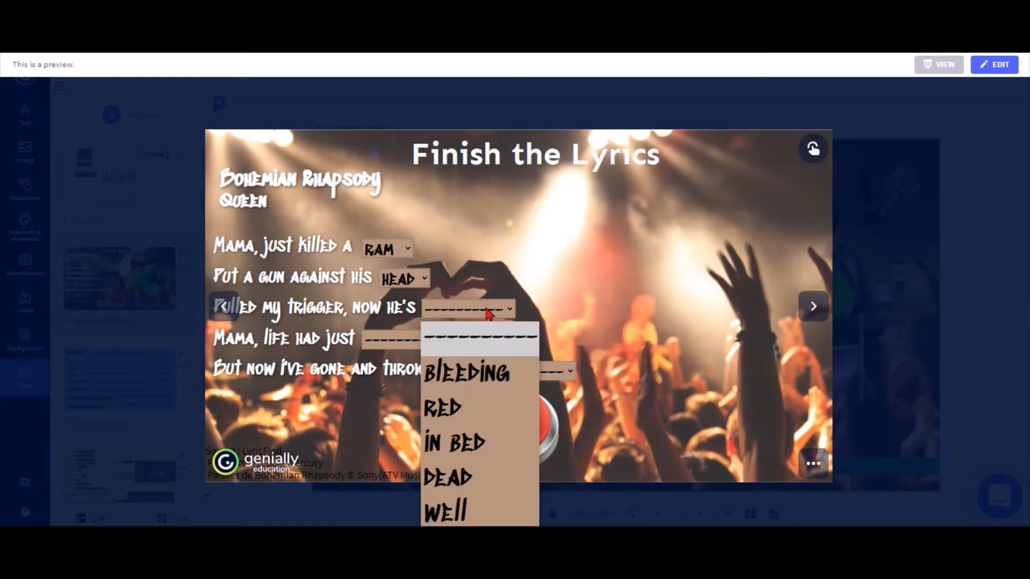
{"action": "left_click", "coordinate": [446, 476]}
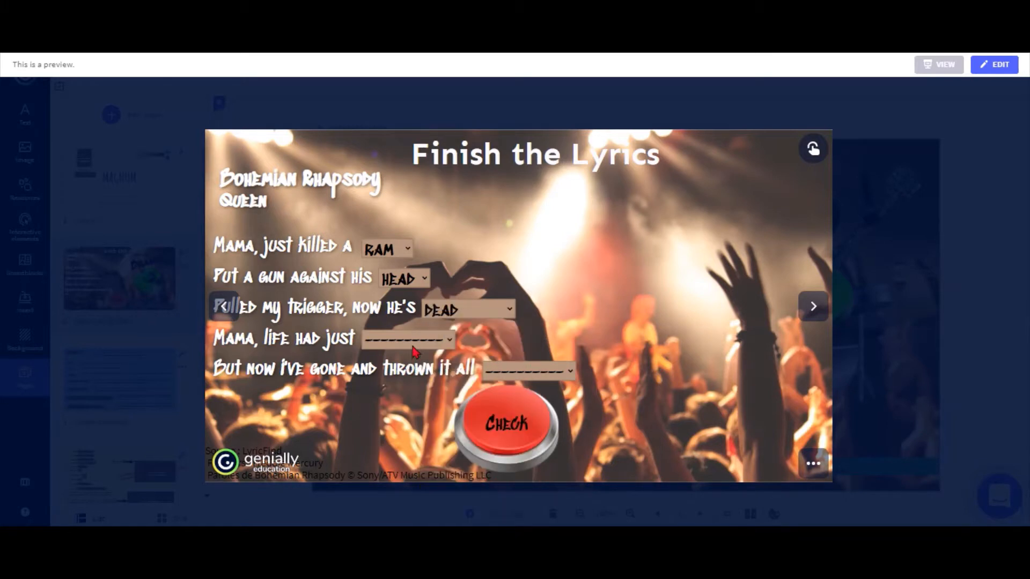
{"action": "left_click", "coordinate": [408, 340]}
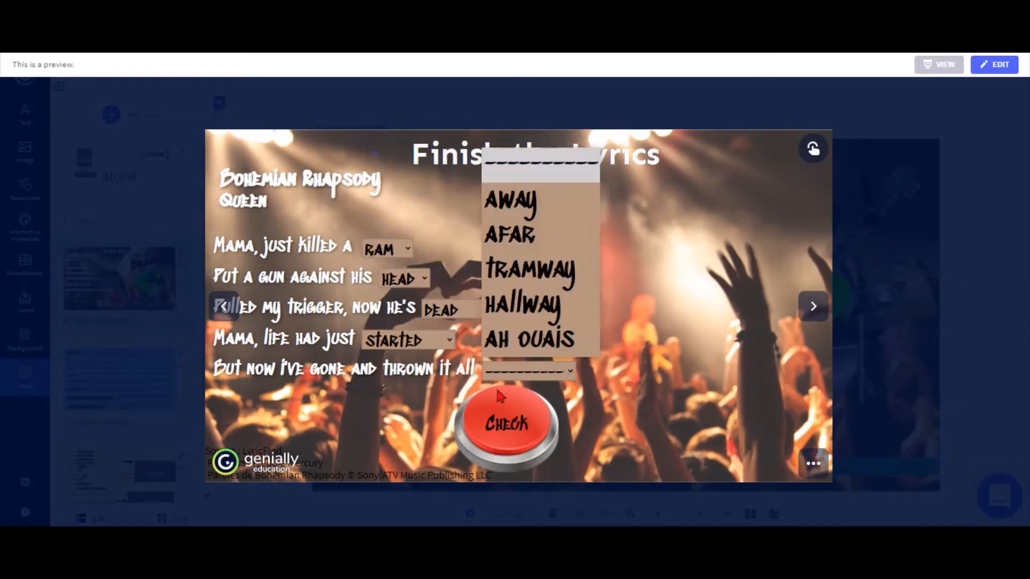
{"action": "left_click", "coordinate": [531, 337]}
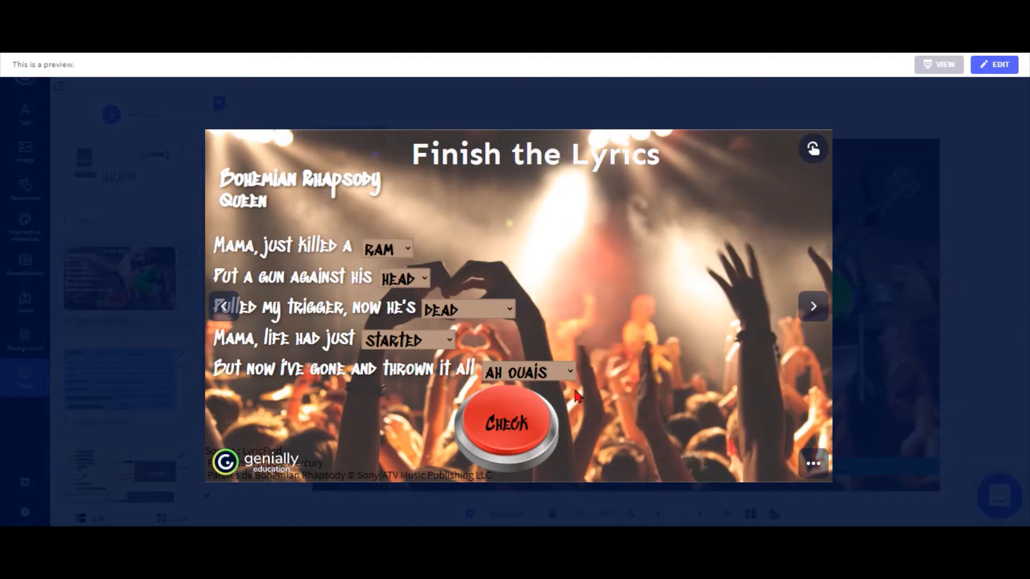
{"action": "left_click", "coordinate": [506, 426]}
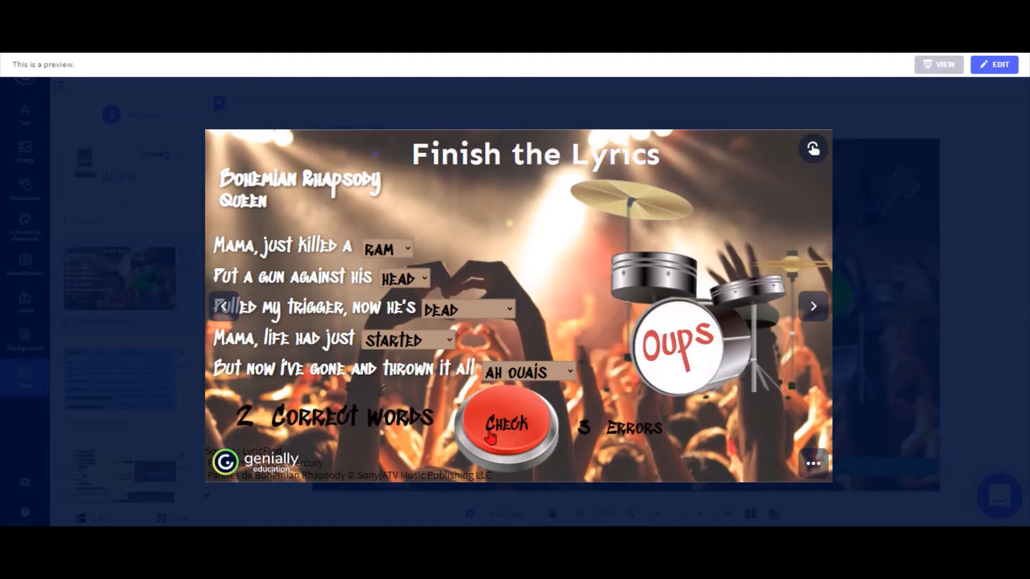
{"action": "mouse_move", "coordinate": [292, 438]}
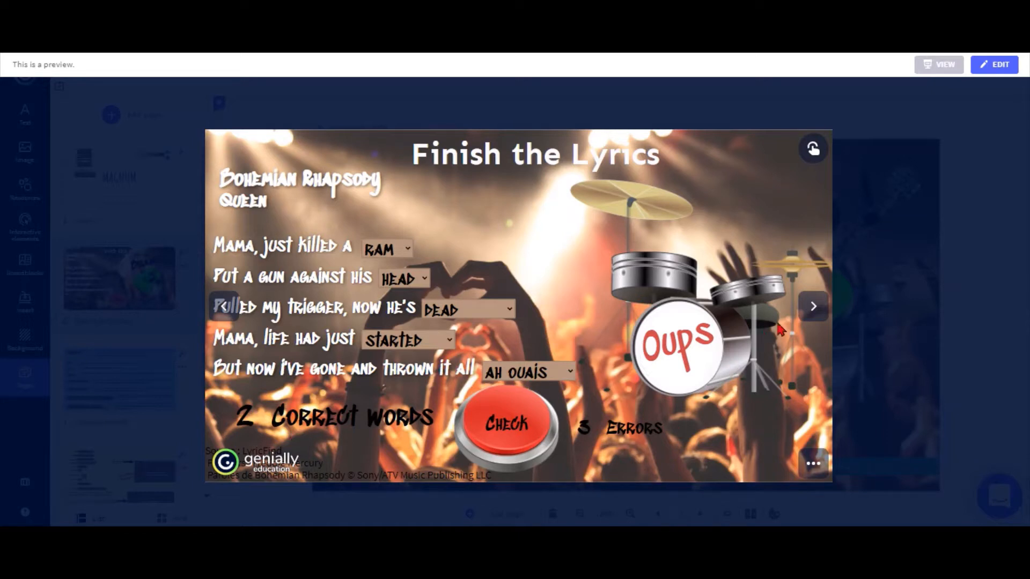
{"action": "mouse_move", "coordinate": [412, 266]}
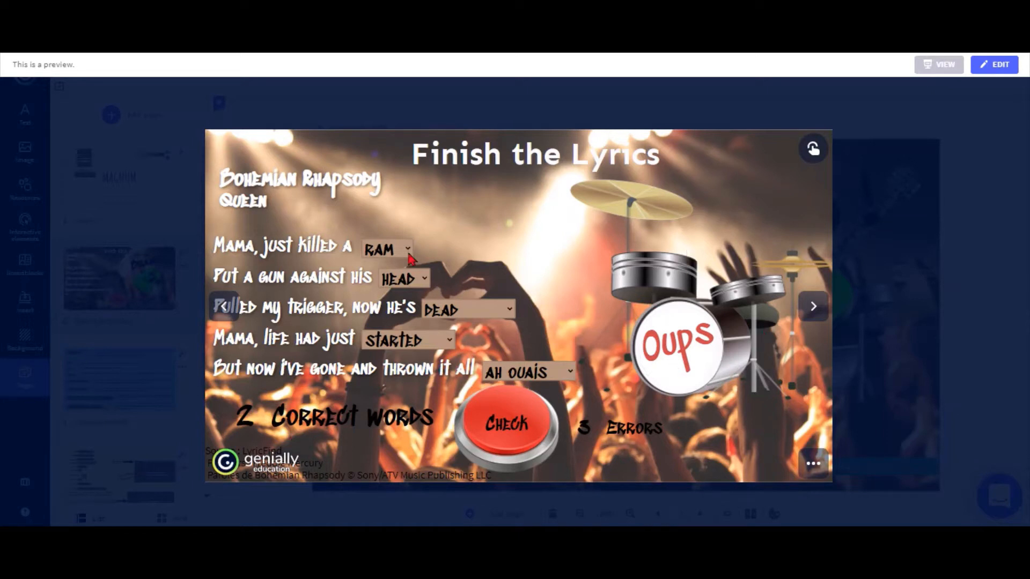
Reselect the blanks as MAN, HEAD, DEAD, BEGUN and AWAY.
{"action": "left_click", "coordinate": [386, 249]}
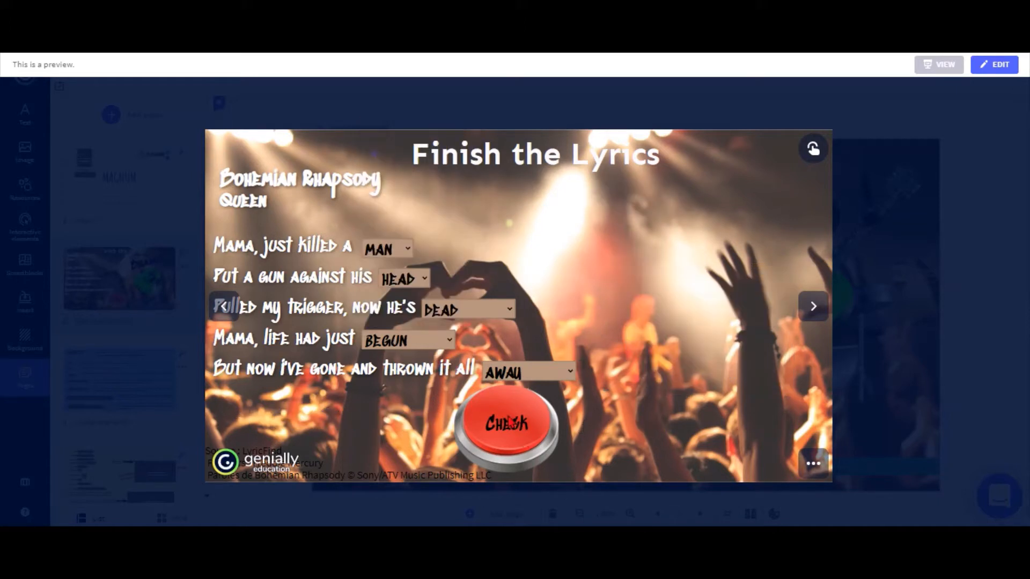
Check the answers for 5 correct, 0 errors and Bravo, then return to the editor.
{"action": "left_click", "coordinate": [509, 425]}
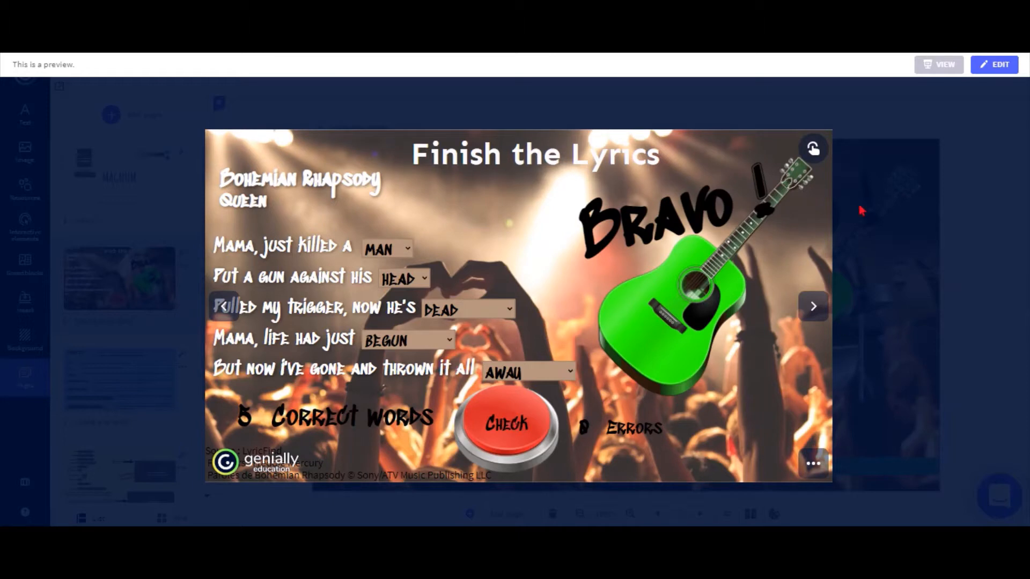
{"action": "mouse_move", "coordinate": [246, 423]}
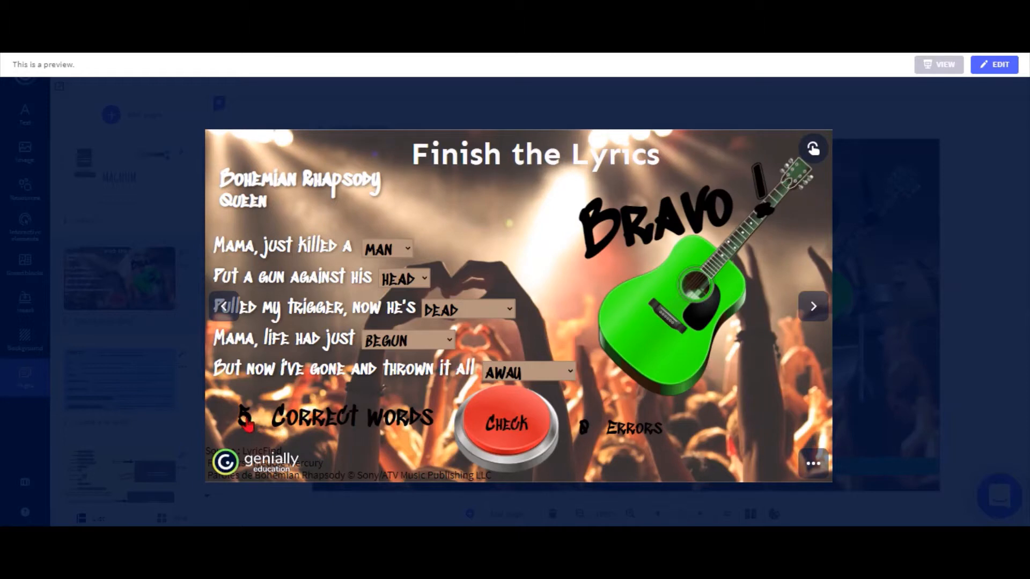
{"action": "mouse_move", "coordinate": [649, 448]}
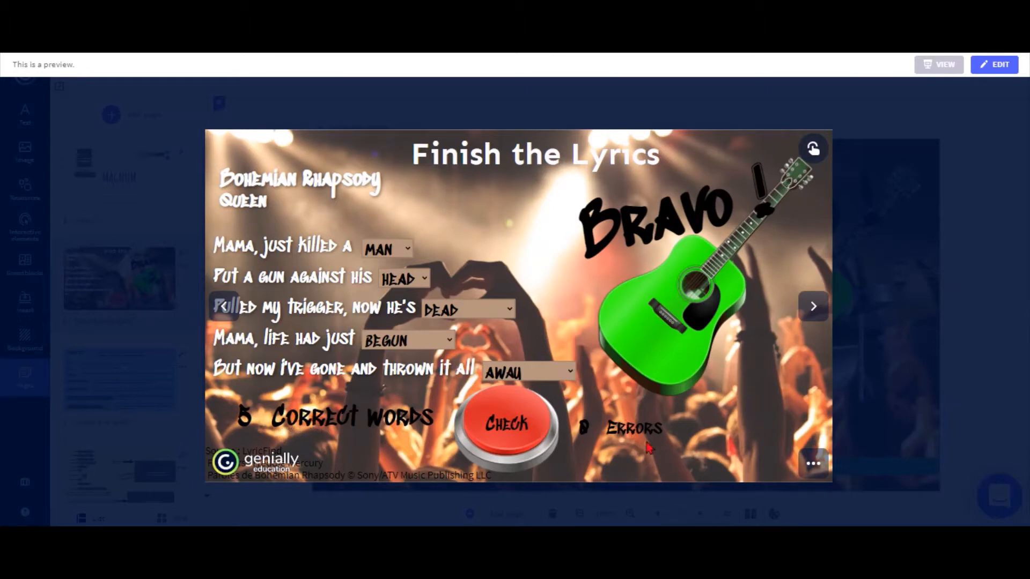
{"action": "mouse_move", "coordinate": [766, 380]}
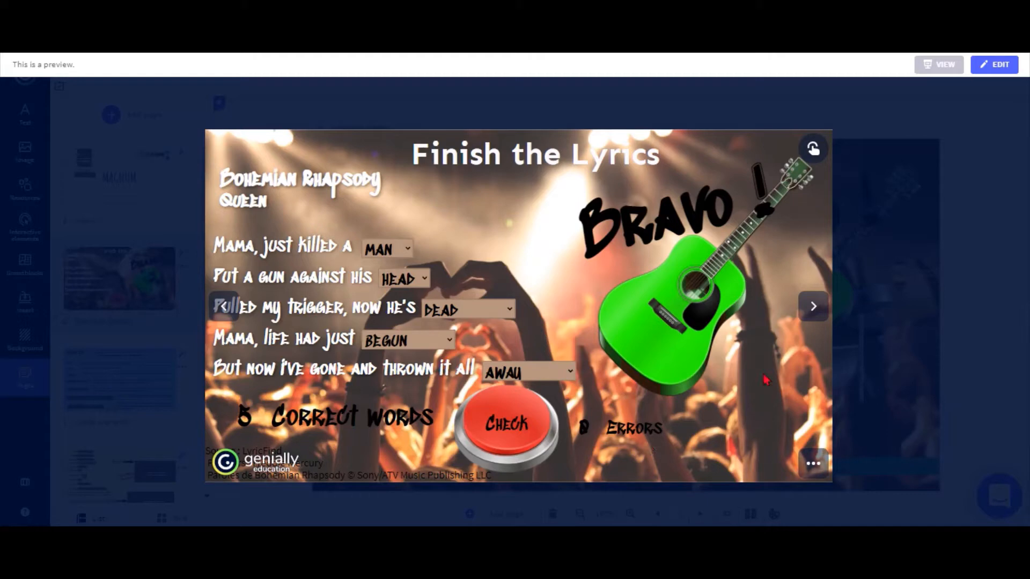
{"action": "left_click", "coordinate": [994, 64]}
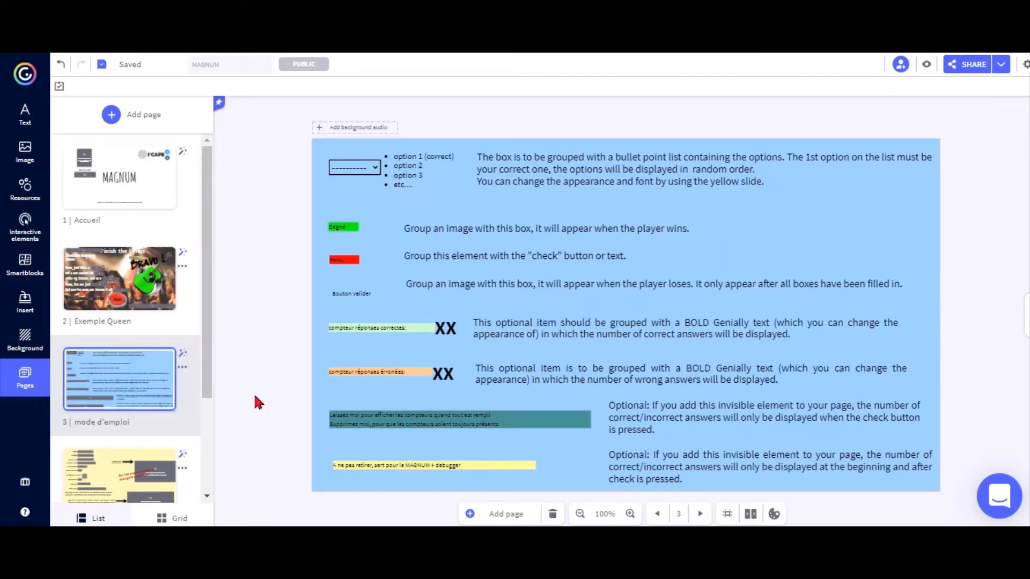
{"action": "mouse_move", "coordinate": [380, 150]}
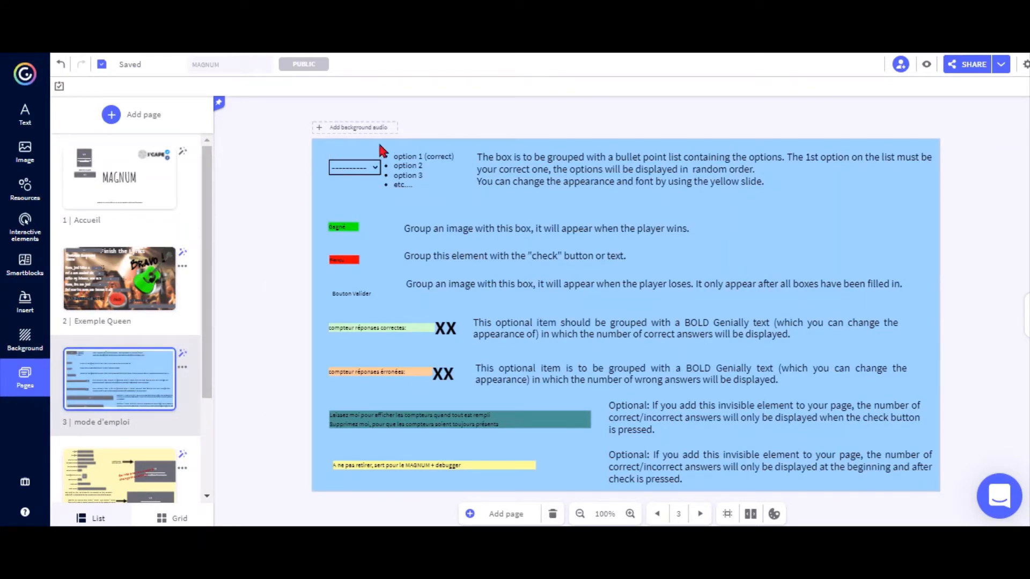
{"action": "mouse_move", "coordinate": [328, 180]}
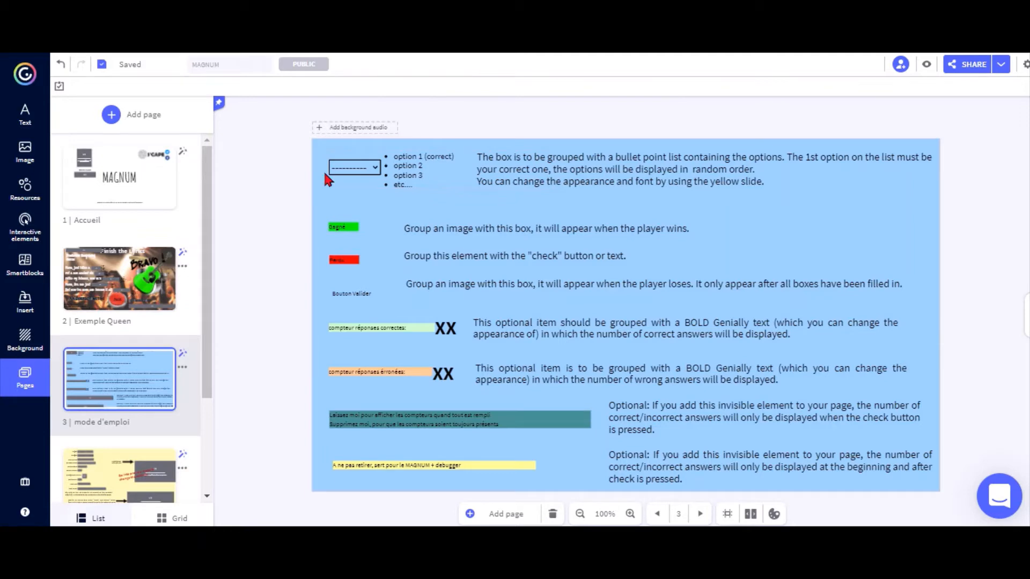
{"action": "mouse_move", "coordinate": [240, 275]}
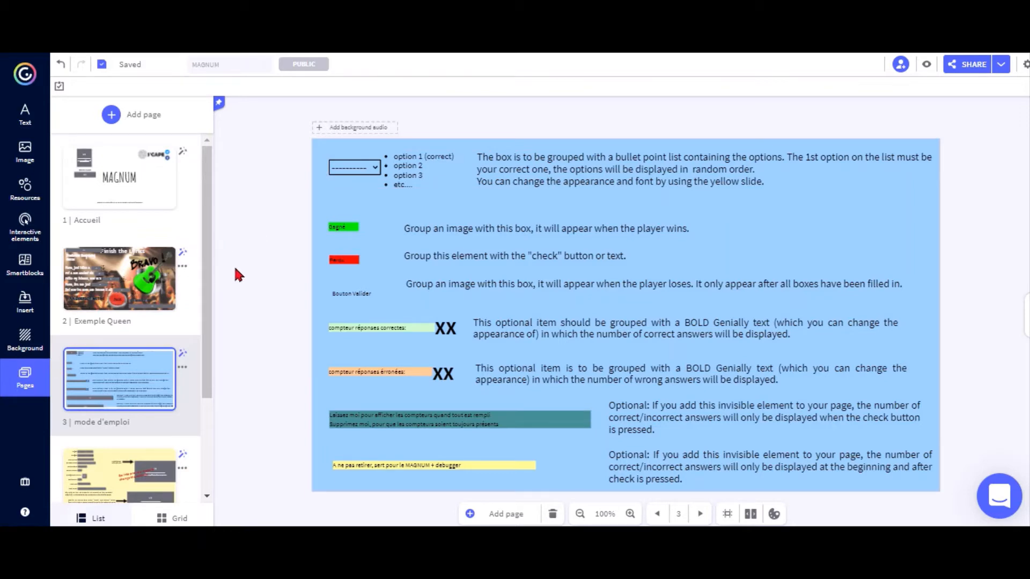
Open page 2 Exemple Queen, try its first dropdown in preview, and return to editing.
{"action": "left_click", "coordinate": [119, 279]}
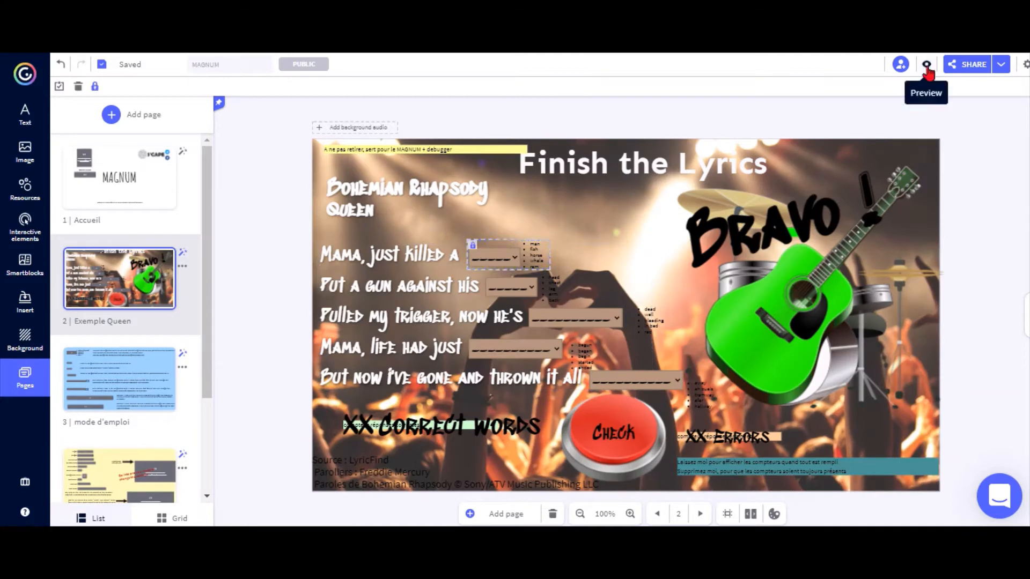
{"action": "left_click", "coordinate": [926, 64]}
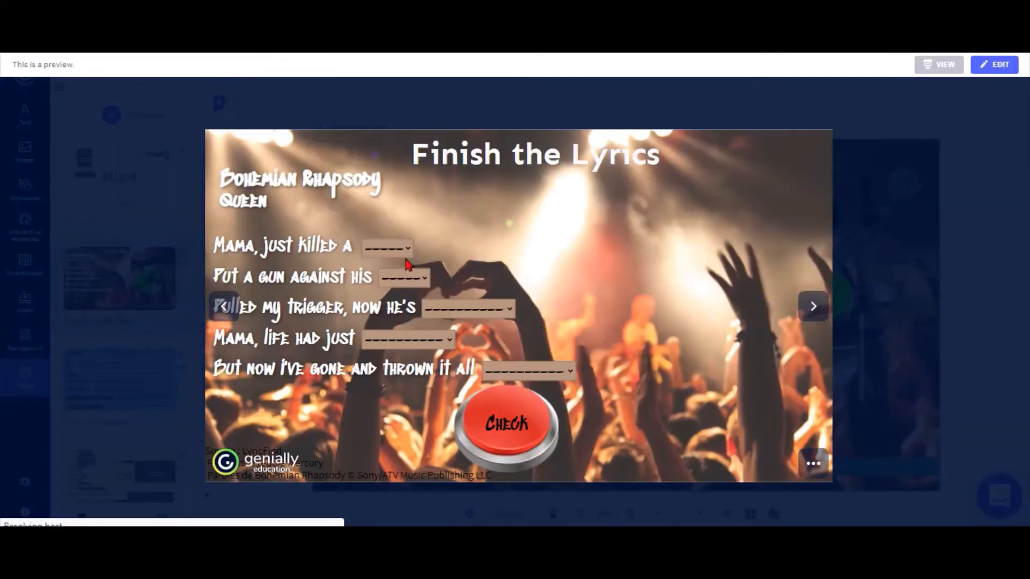
{"action": "left_click", "coordinate": [385, 249]}
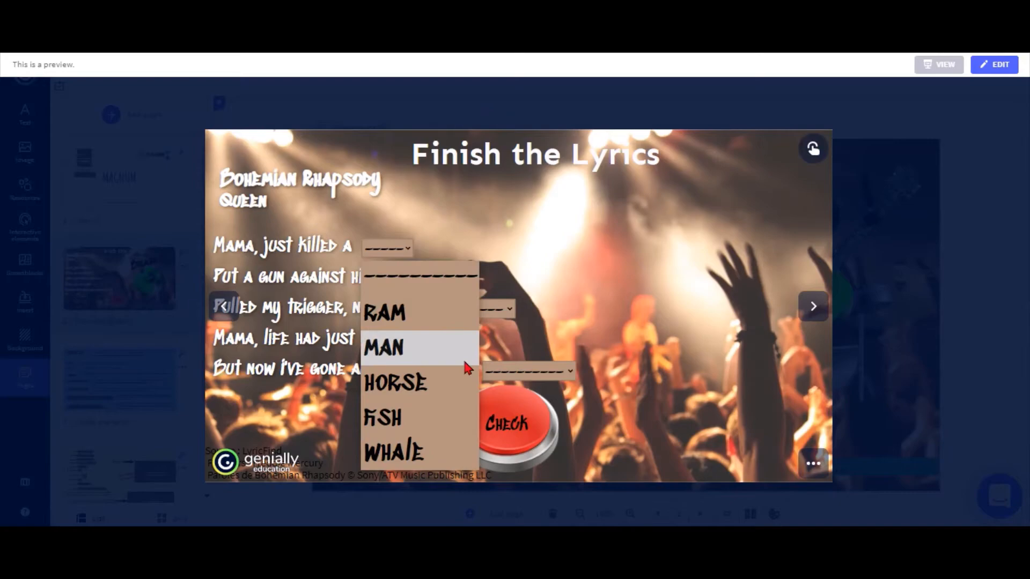
{"action": "left_click", "coordinate": [993, 65]}
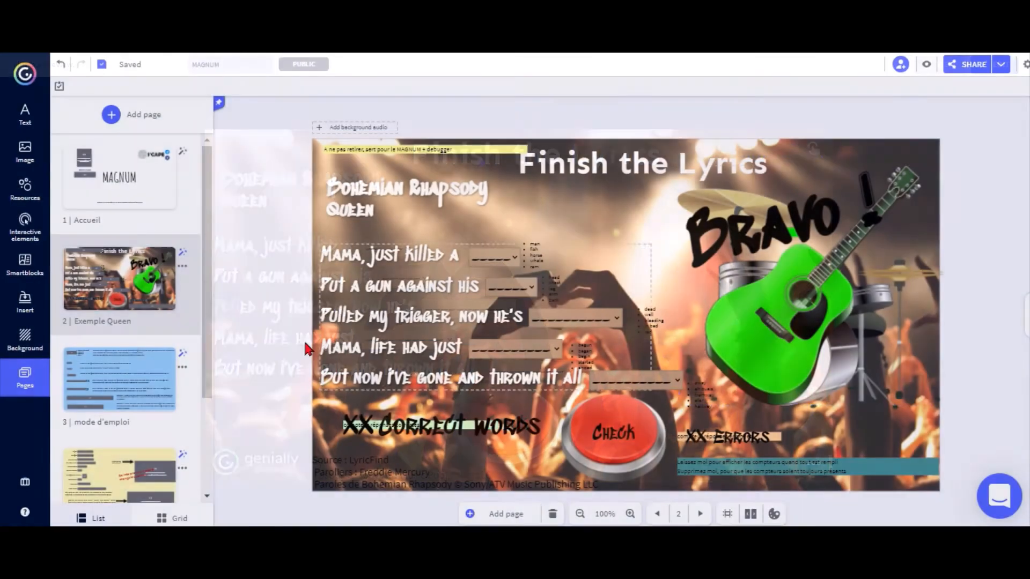
{"action": "scroll", "scroll_direction": "down", "scroll_amount": 3}
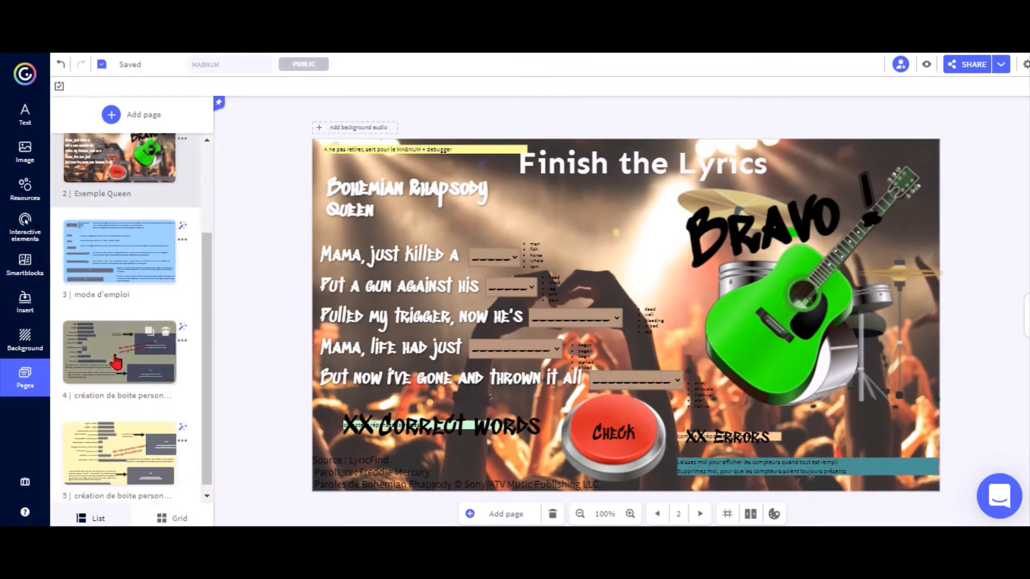
Open page 4 'mode d'emploi Copy' and select its grouped quiz elements.
{"action": "left_click", "coordinate": [118, 352]}
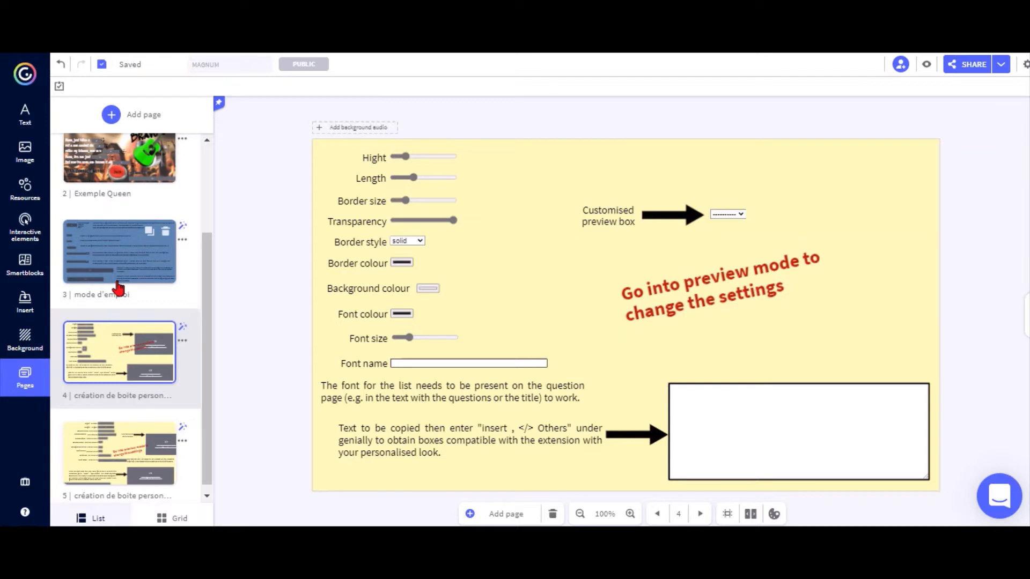
{"action": "mouse_move", "coordinate": [116, 269]}
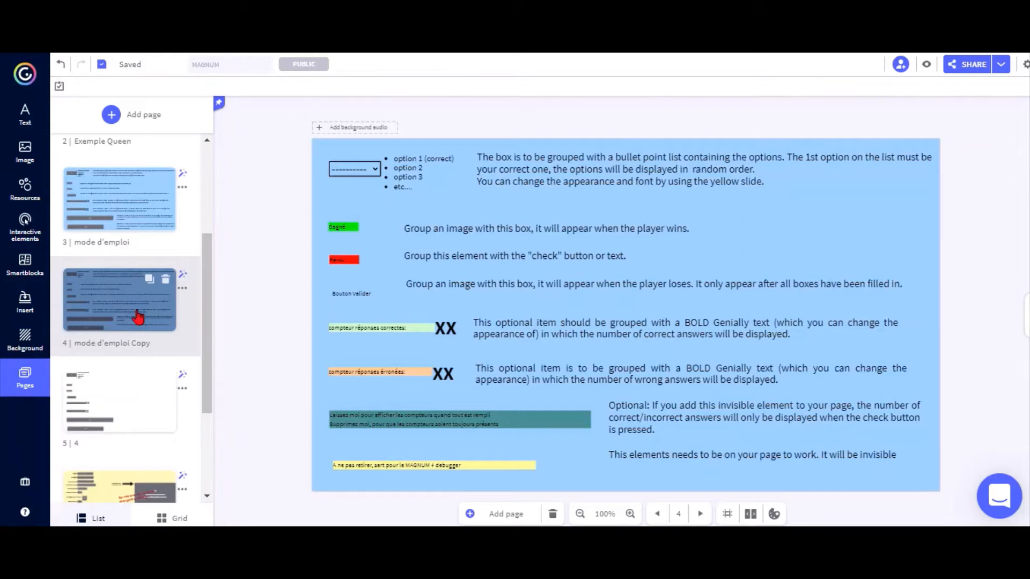
{"action": "mouse_move", "coordinate": [120, 332]}
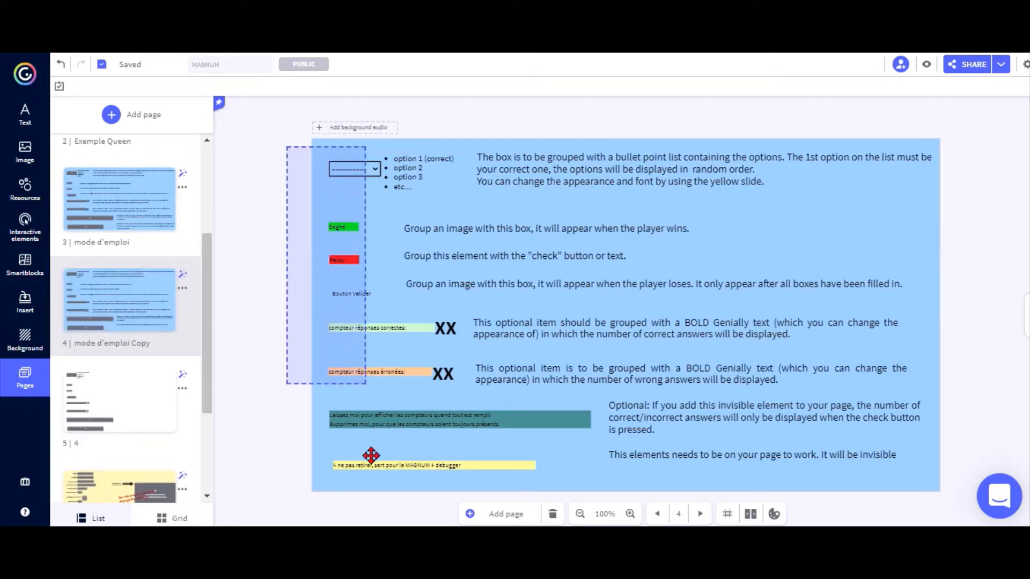
{"action": "left_click", "coordinate": [373, 465]}
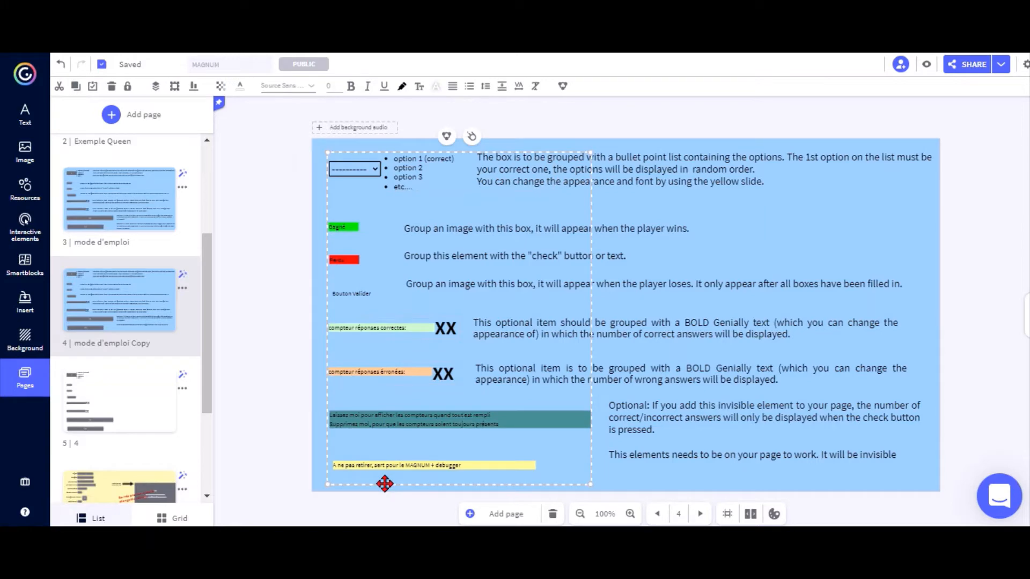
On page 5, rewrite the dropdown's option list as cow, pig, hen.
{"action": "left_click", "coordinate": [110, 115]}
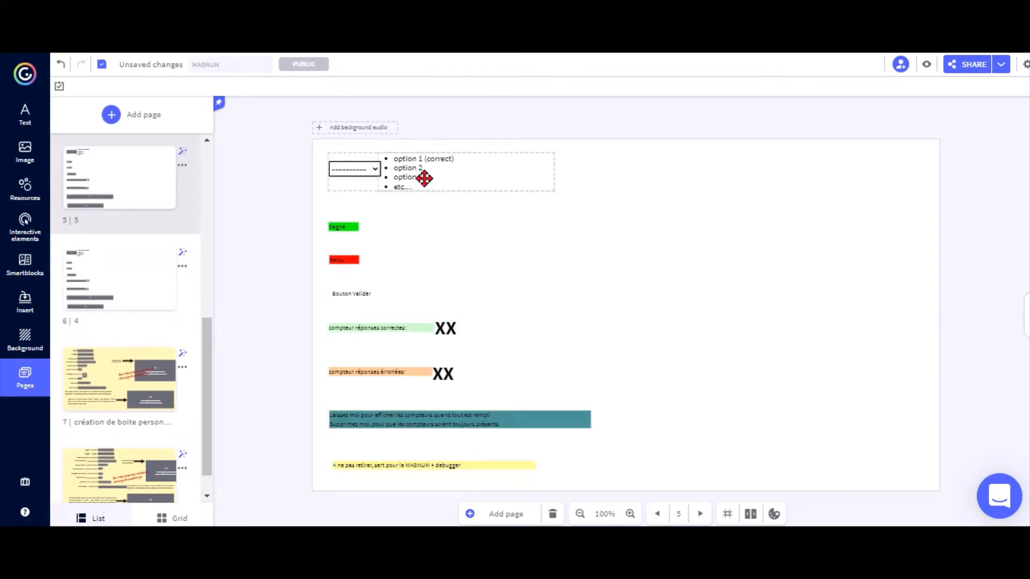
{"action": "double_click", "coordinate": [408, 167]}
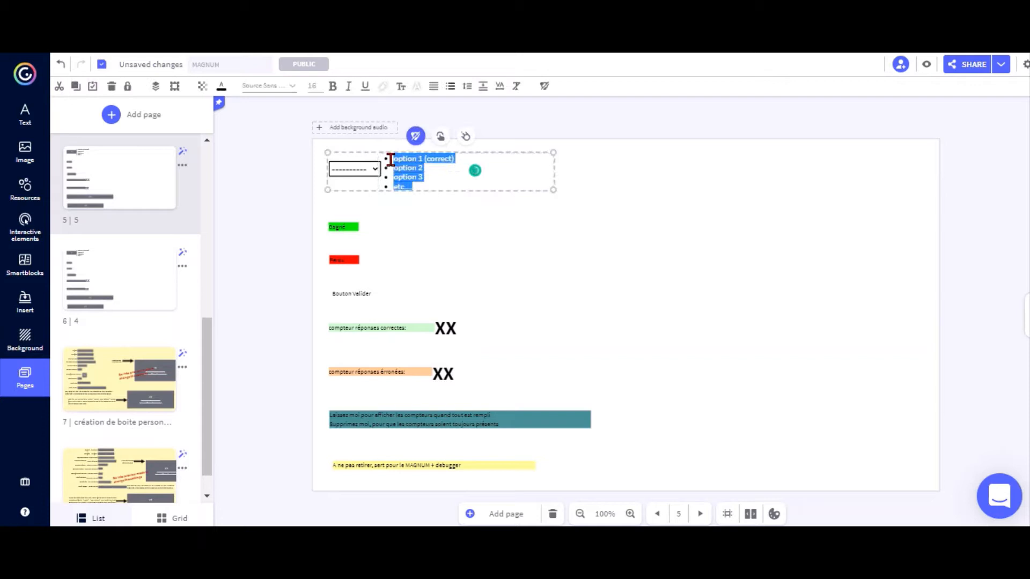
{"action": "type", "text": "cow"}
{"action": "type", "text": "pig"}
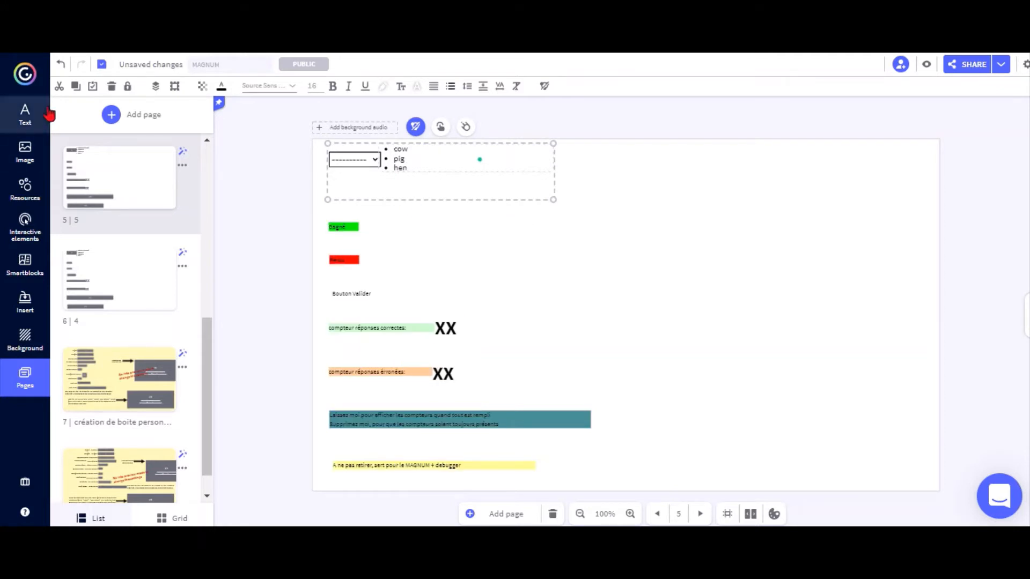
Insert a Subtitle reading 'What is beef?' at the top beside the dropdown.
{"action": "left_click", "coordinate": [25, 112]}
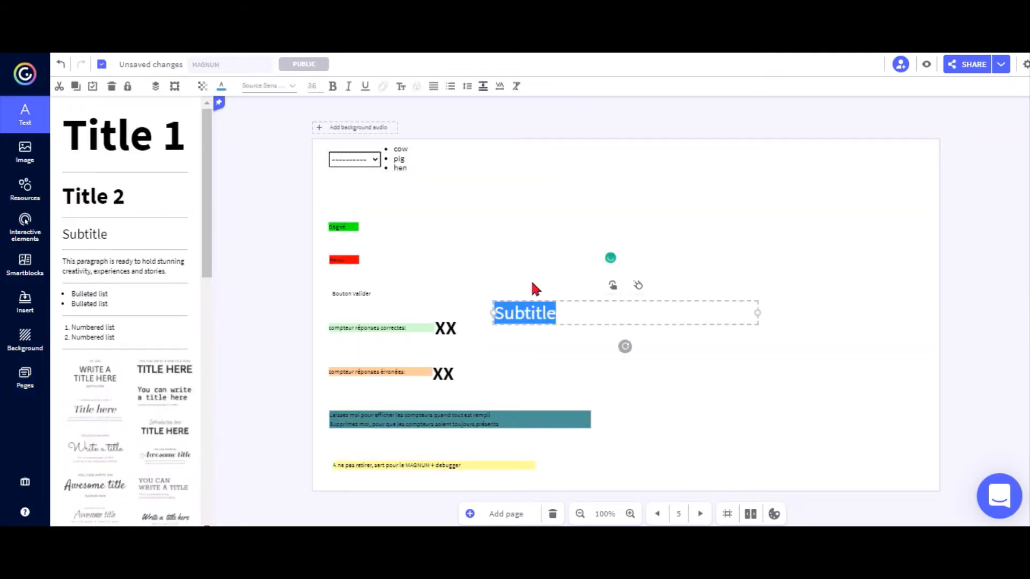
{"action": "type", "text": "What is beef"}
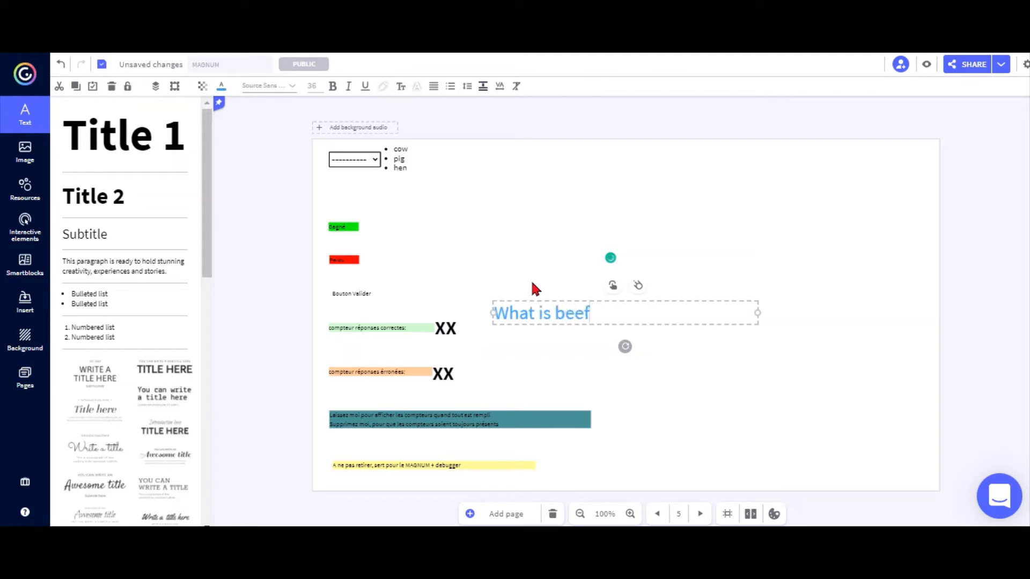
{"action": "type", "text": "?"}
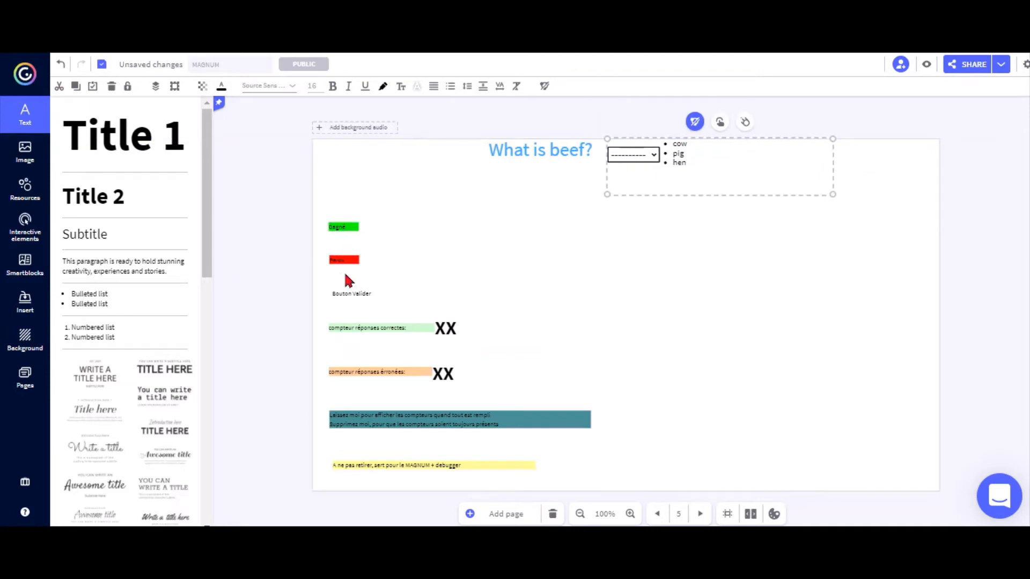
{"action": "left_click", "coordinate": [25, 152]}
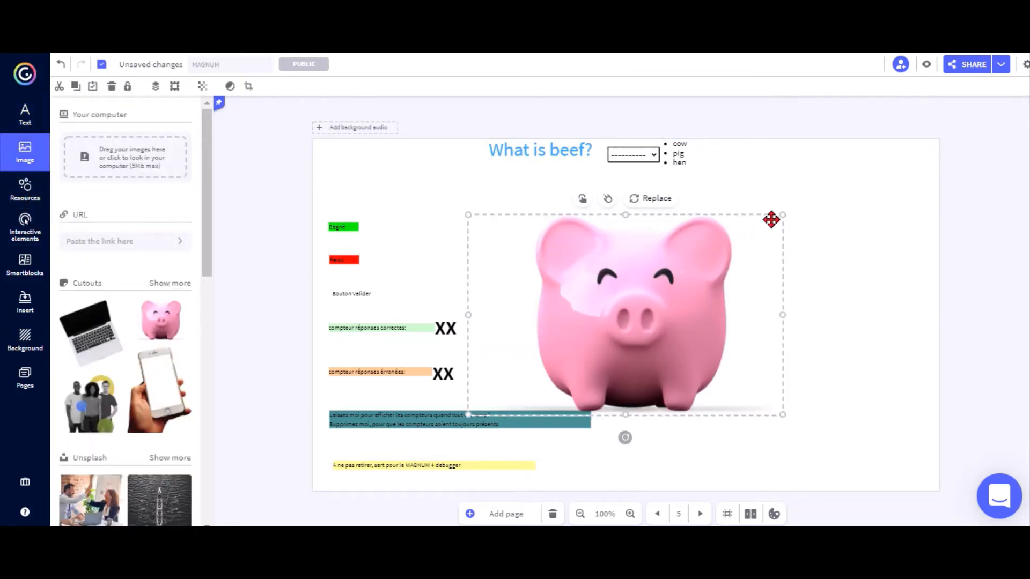
Resize the pig and food bowl pictures and group them with the Gagné and Perdu markers.
{"action": "left_click_drag", "start_coordinate": [771, 219], "coordinate": [533, 356]}
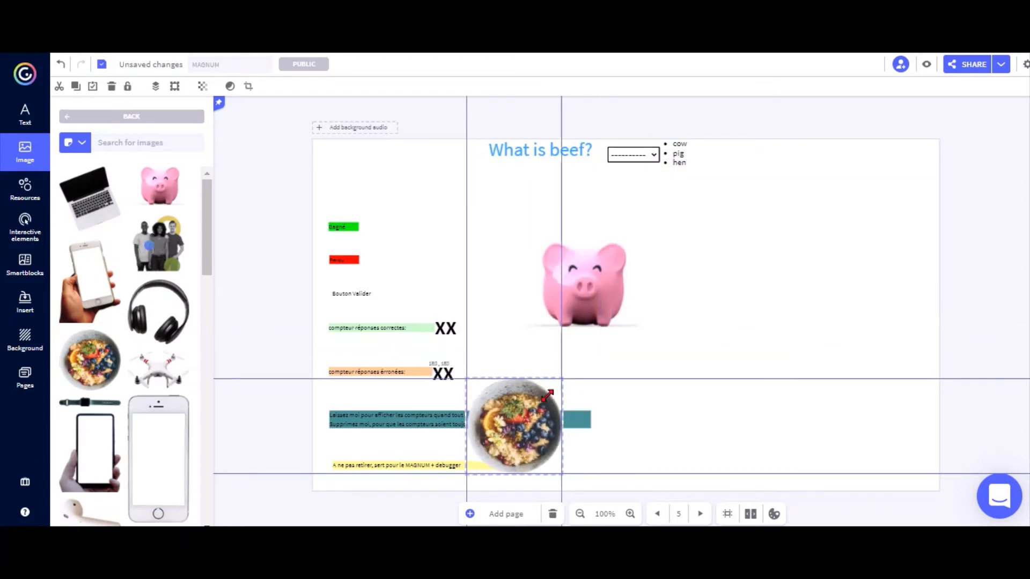
{"action": "left_click_drag", "start_coordinate": [514, 426], "coordinate": [713, 284]}
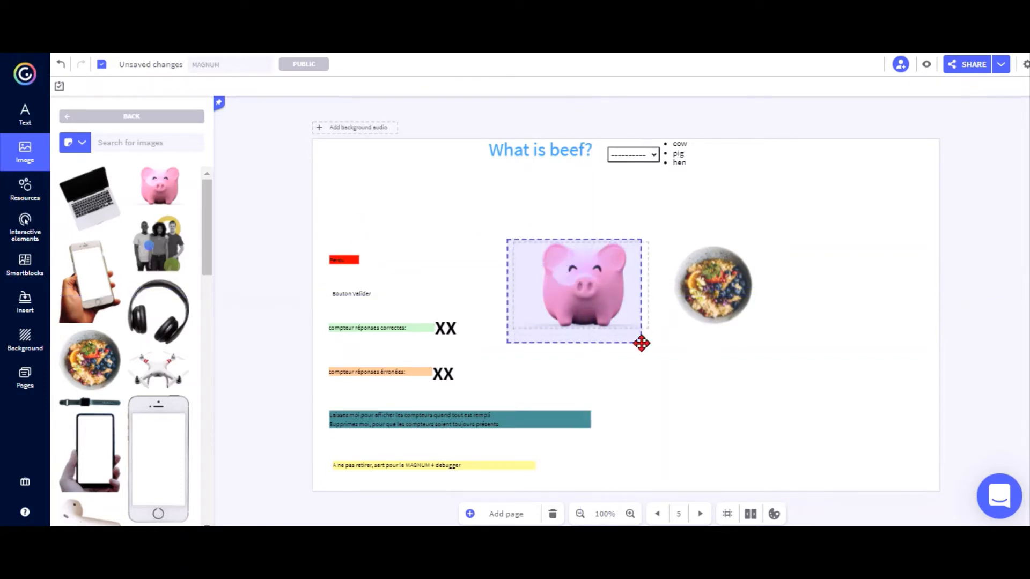
{"action": "left_click", "coordinate": [579, 289]}
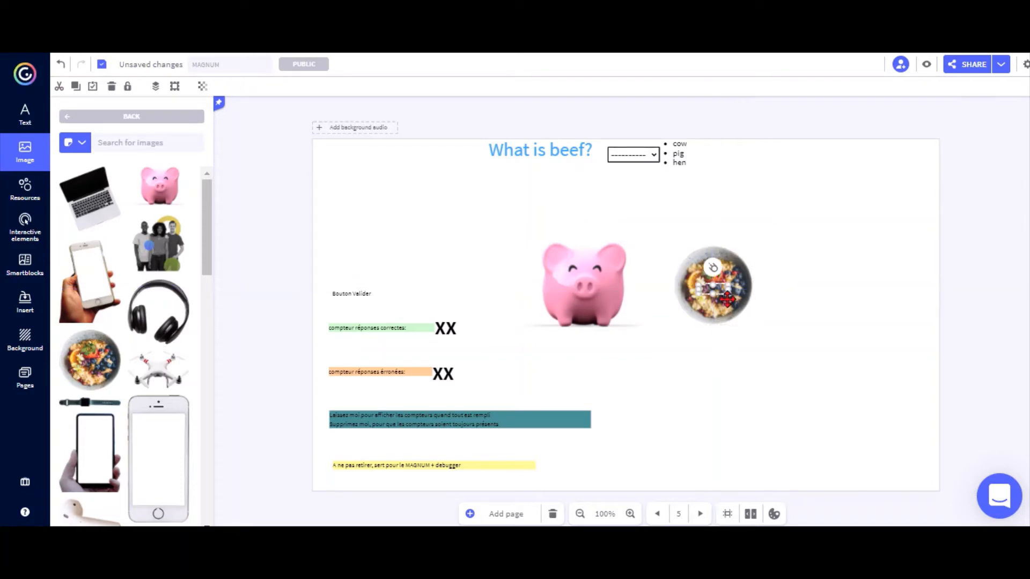
{"action": "left_click", "coordinate": [714, 284]}
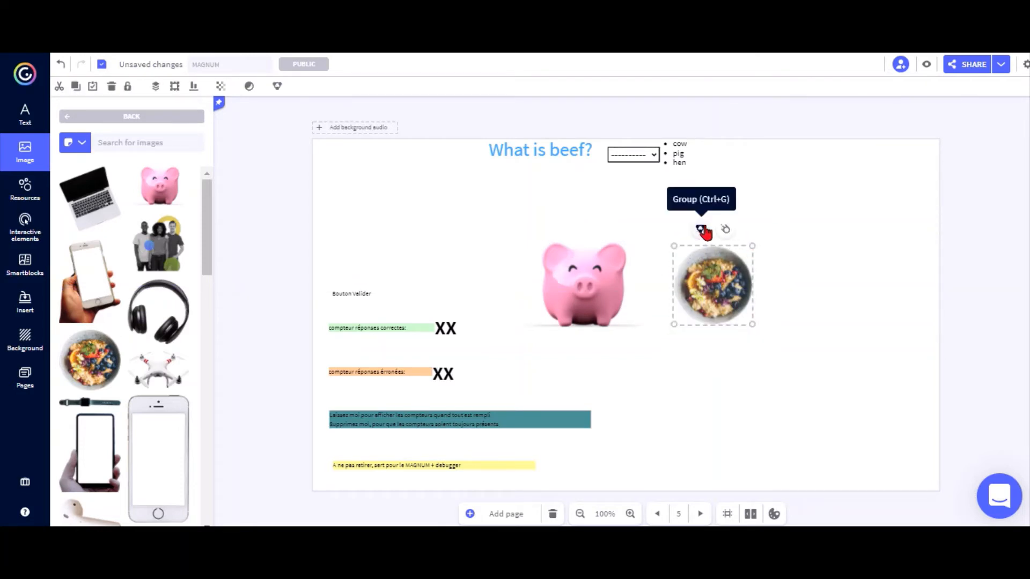
{"action": "left_click", "coordinate": [26, 188]}
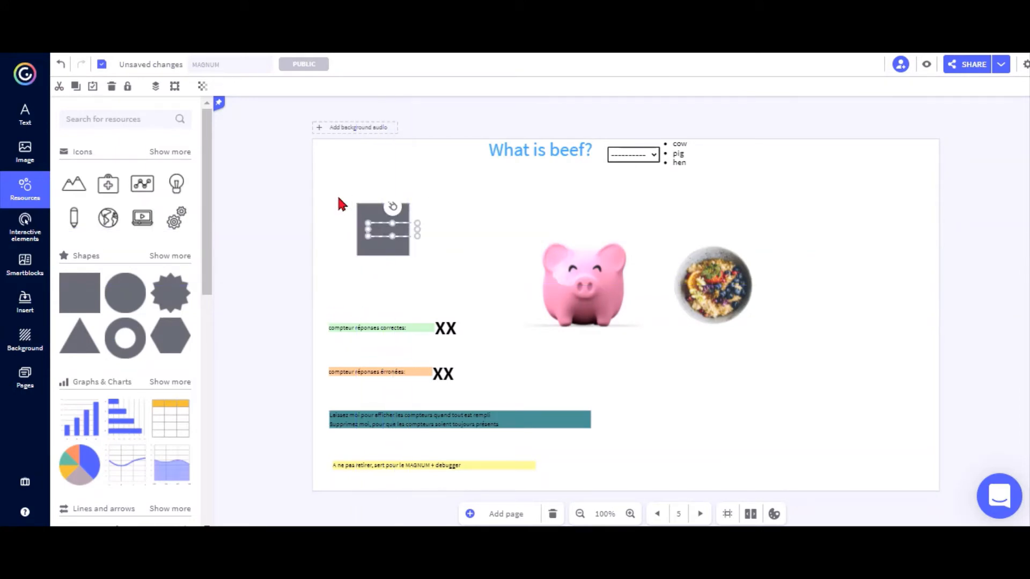
Group the grey square with the 'Bouton Valider' check element.
{"action": "left_click", "coordinate": [387, 228]}
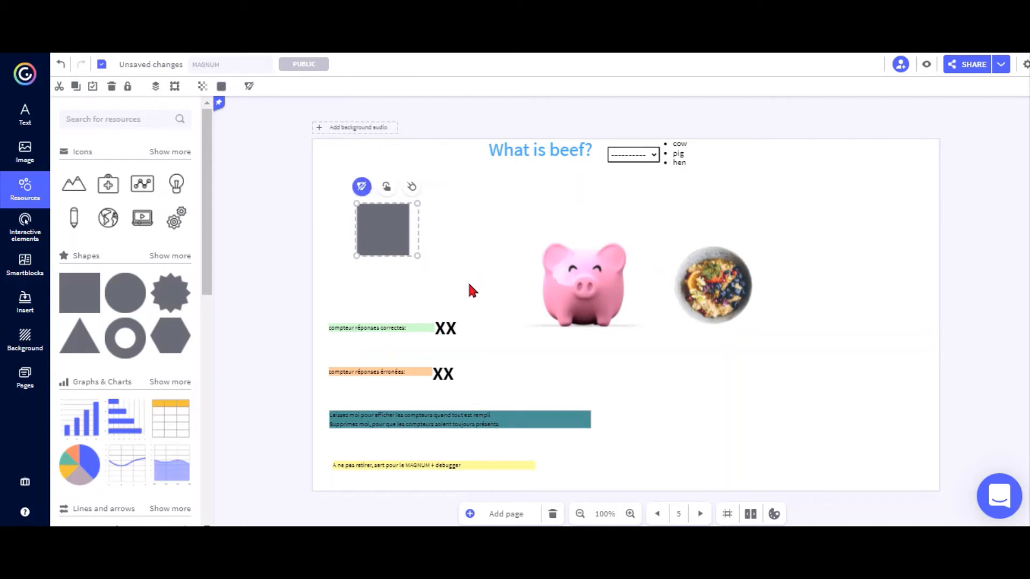
{"action": "left_click", "coordinate": [925, 66]}
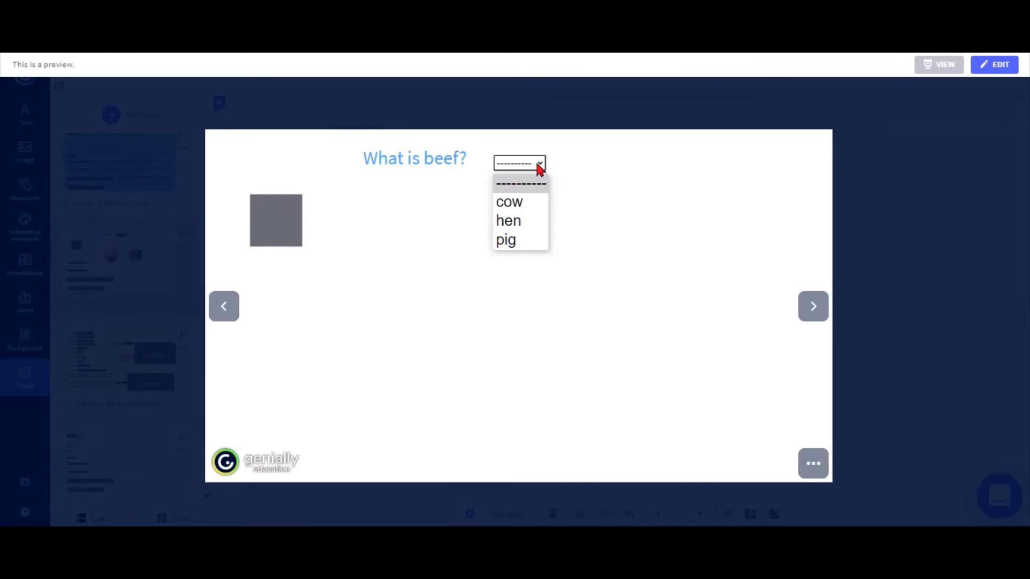
{"action": "mouse_move", "coordinate": [533, 207]}
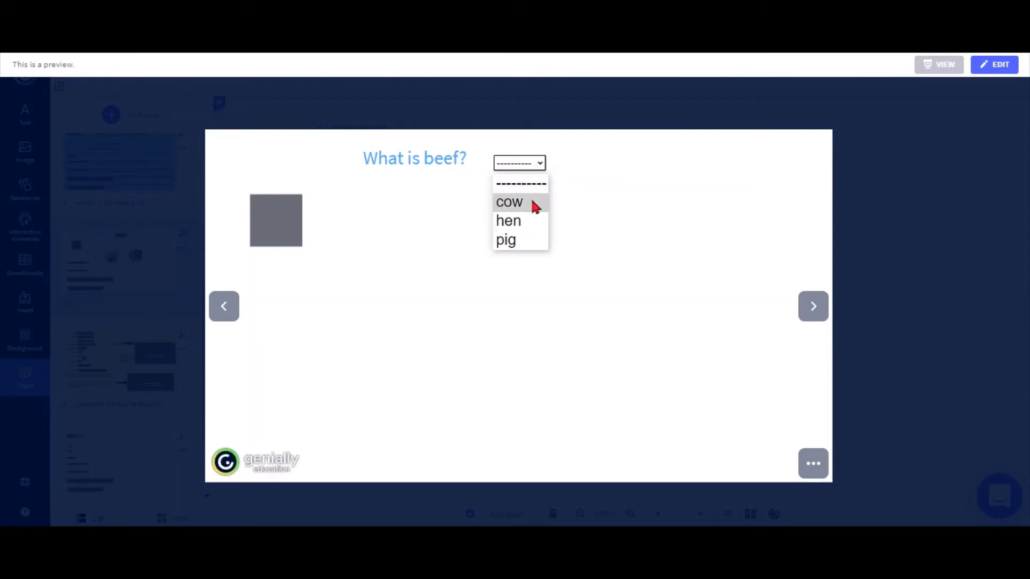
{"action": "left_click", "coordinate": [510, 202]}
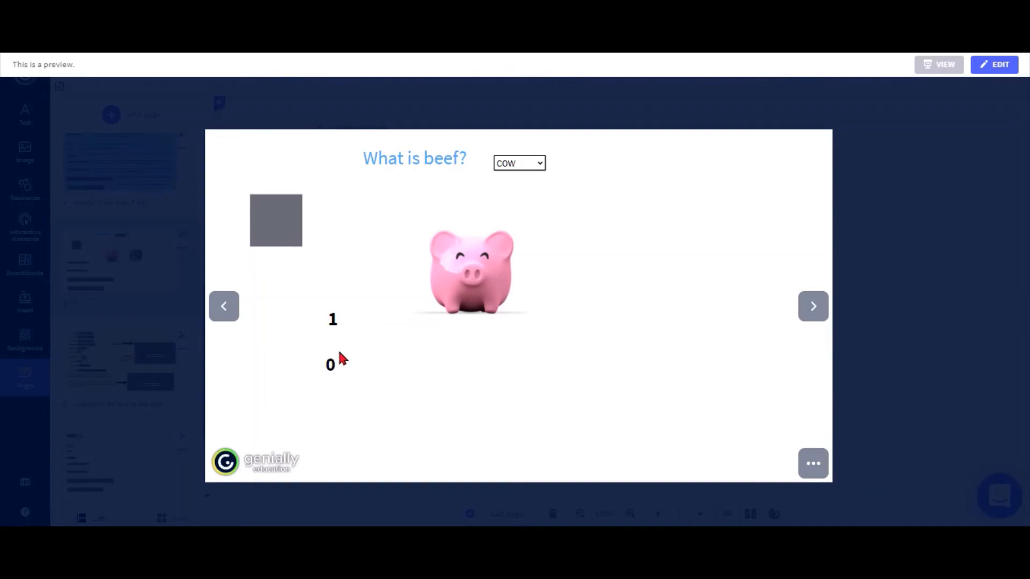
{"action": "left_click", "coordinate": [532, 163]}
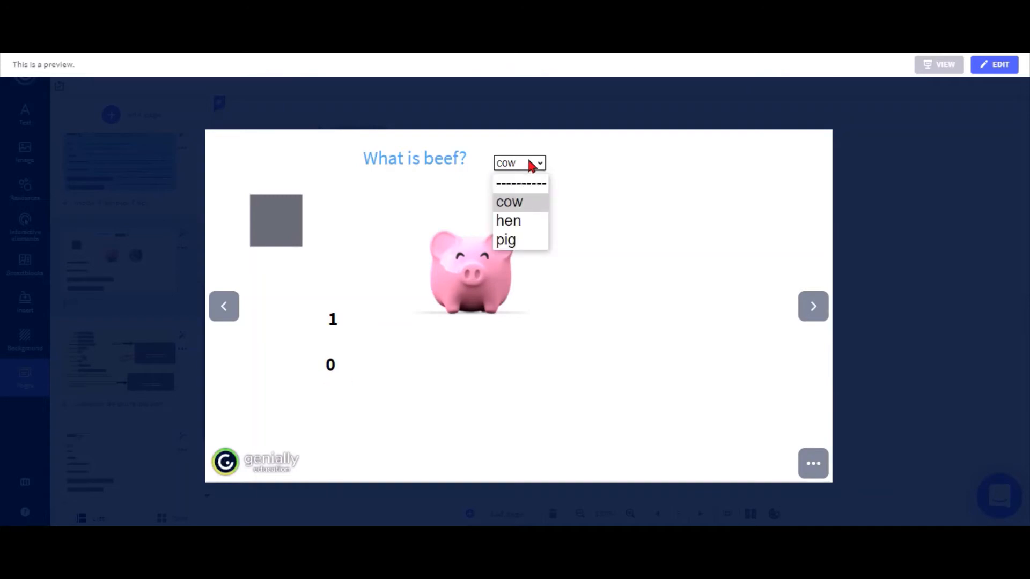
{"action": "left_click", "coordinate": [507, 221]}
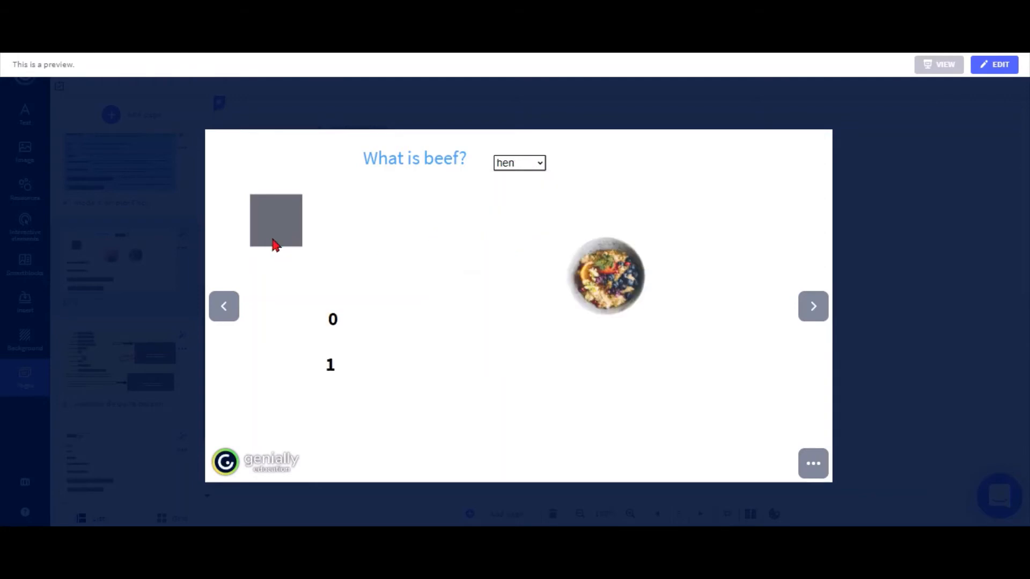
{"action": "mouse_move", "coordinate": [378, 317]}
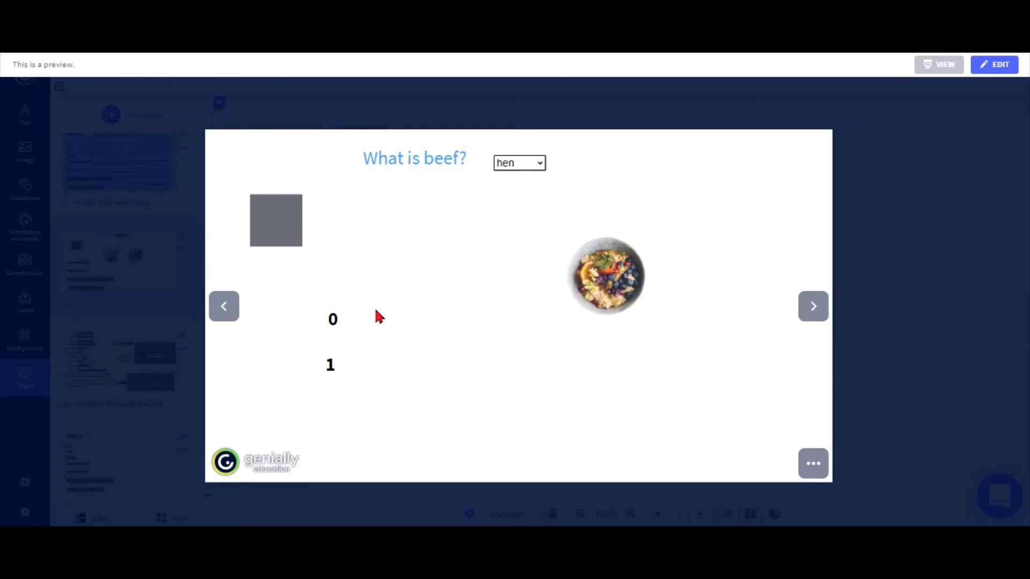
{"action": "mouse_move", "coordinate": [693, 329]}
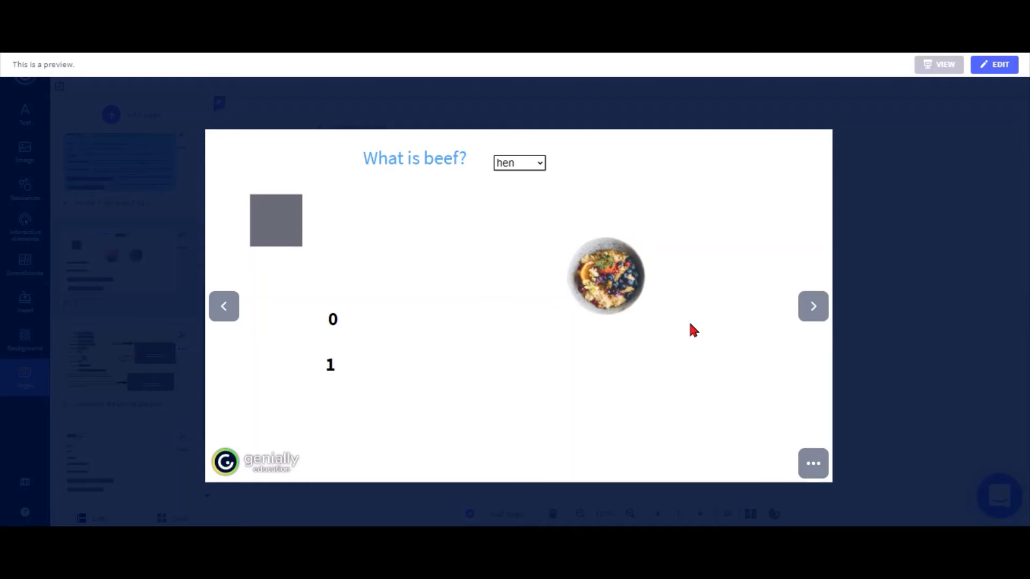
{"action": "left_click", "coordinate": [994, 65]}
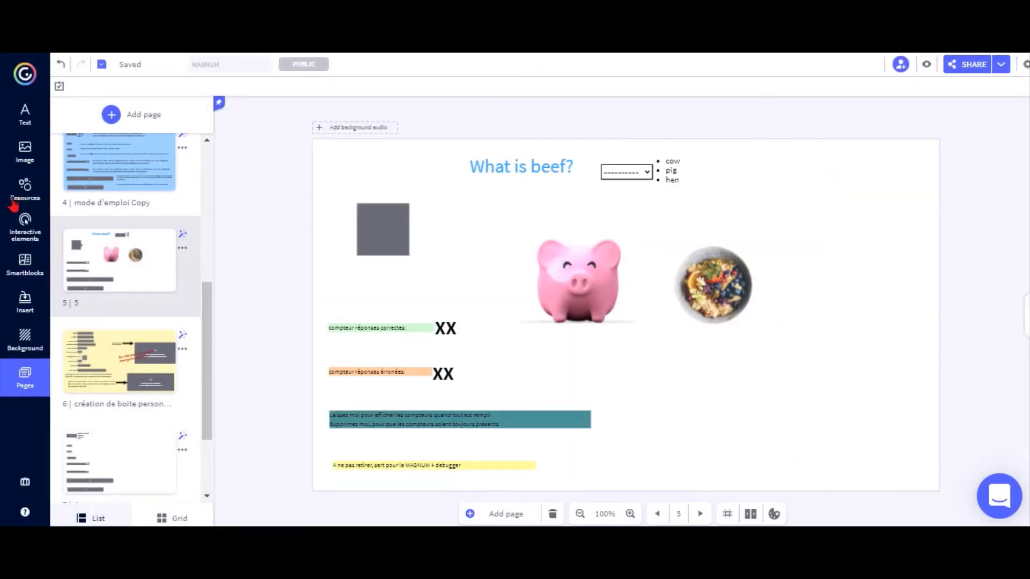
{"action": "mouse_move", "coordinate": [473, 333]}
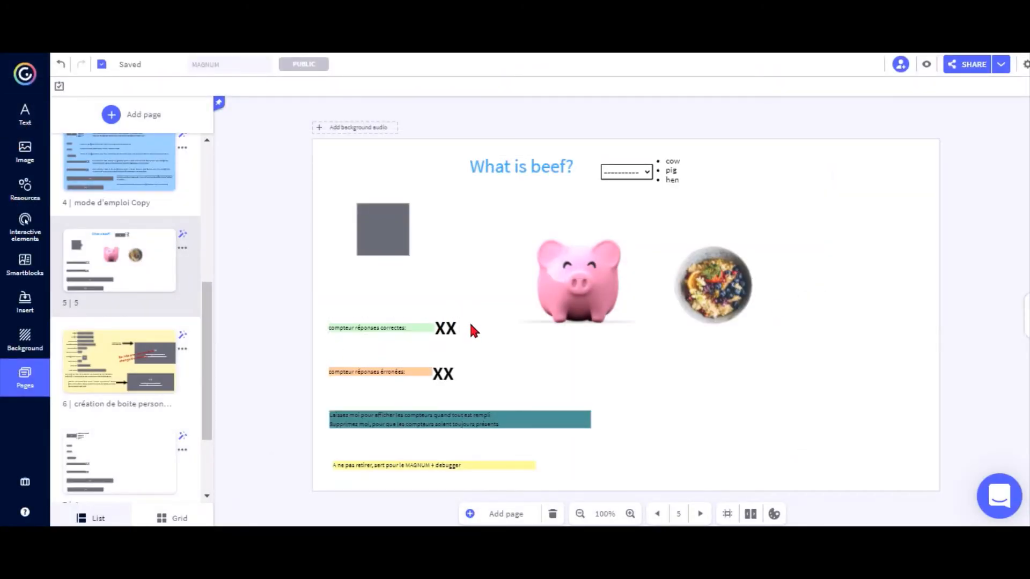
Add a 'Correct:' text label beside the counter and verify 'Correct: 1' in preview.
{"action": "left_click", "coordinate": [381, 328]}
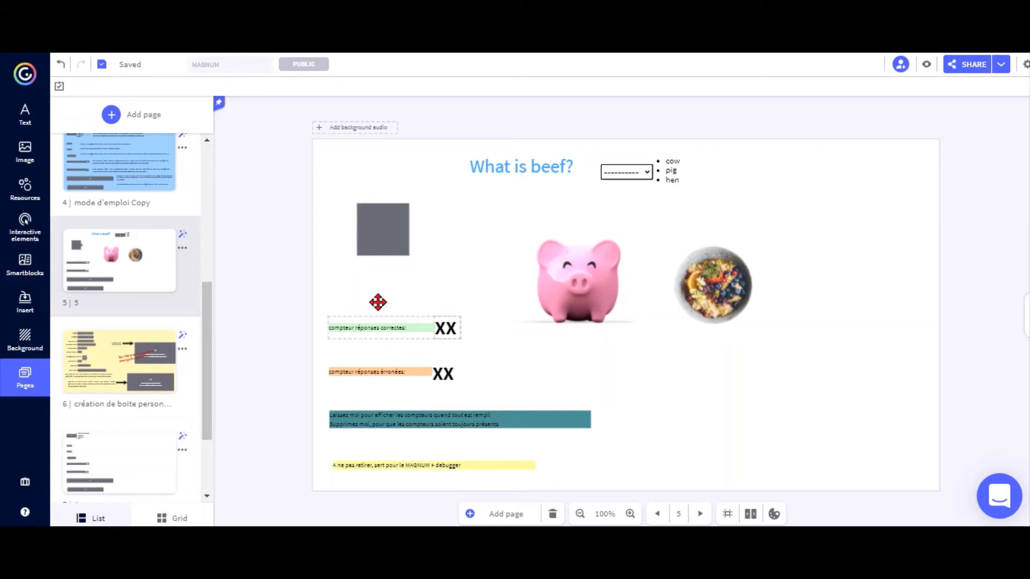
{"action": "left_click", "coordinate": [26, 115]}
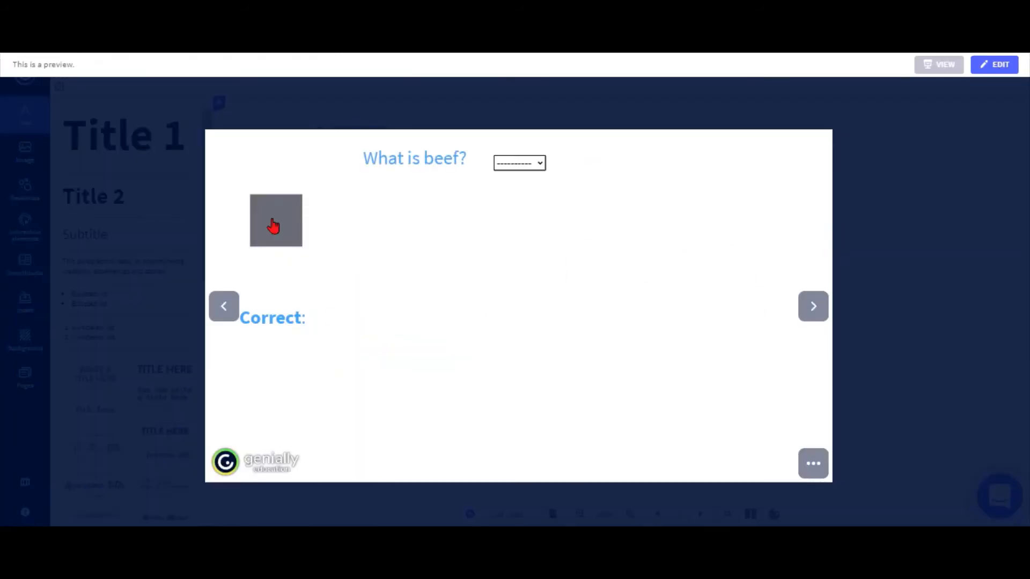
{"action": "left_click", "coordinate": [275, 221]}
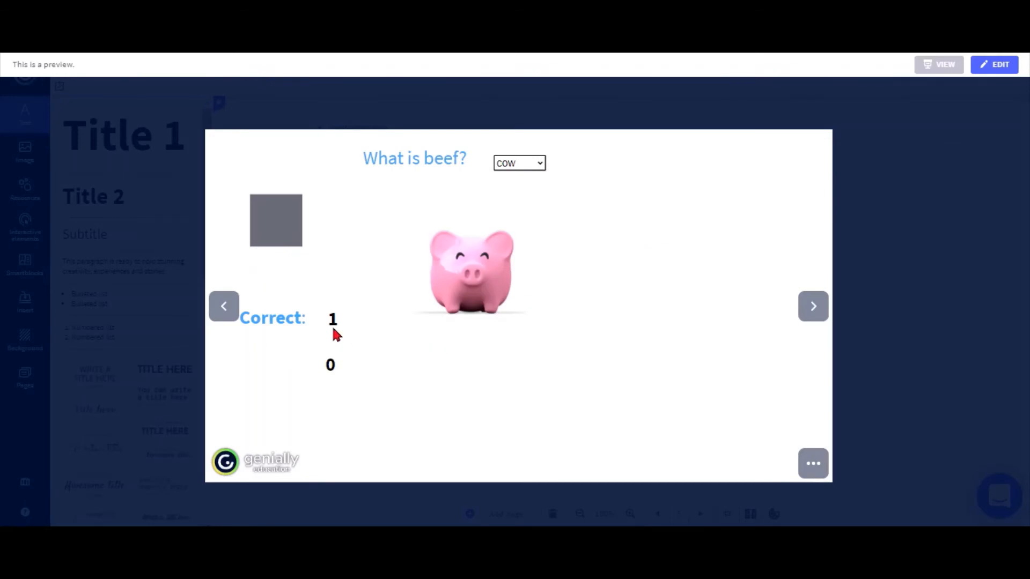
{"action": "left_click", "coordinate": [994, 64]}
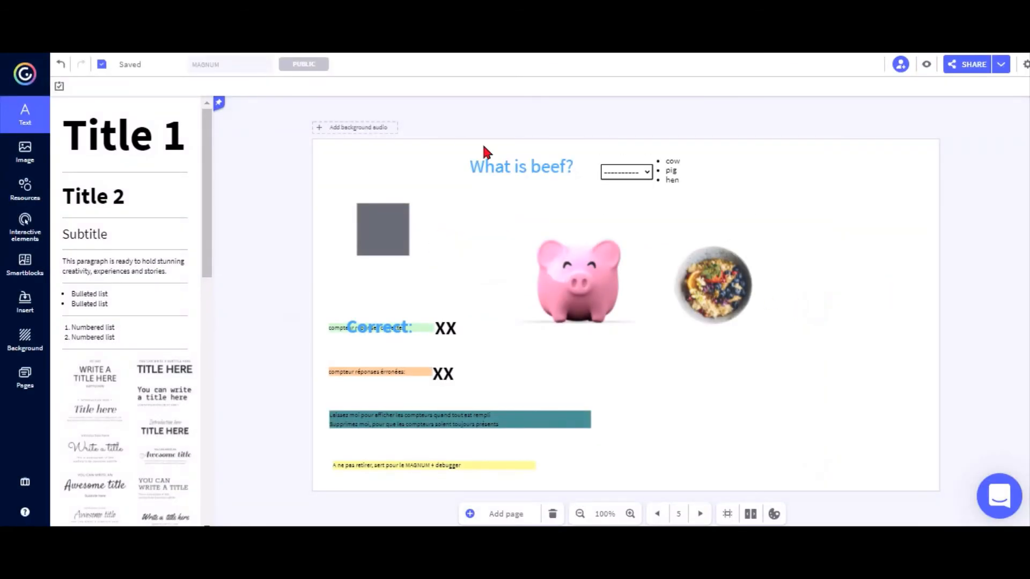
Deselect the dropdown by clicking the What is beef? title and the canvas.
{"action": "left_click", "coordinate": [522, 166]}
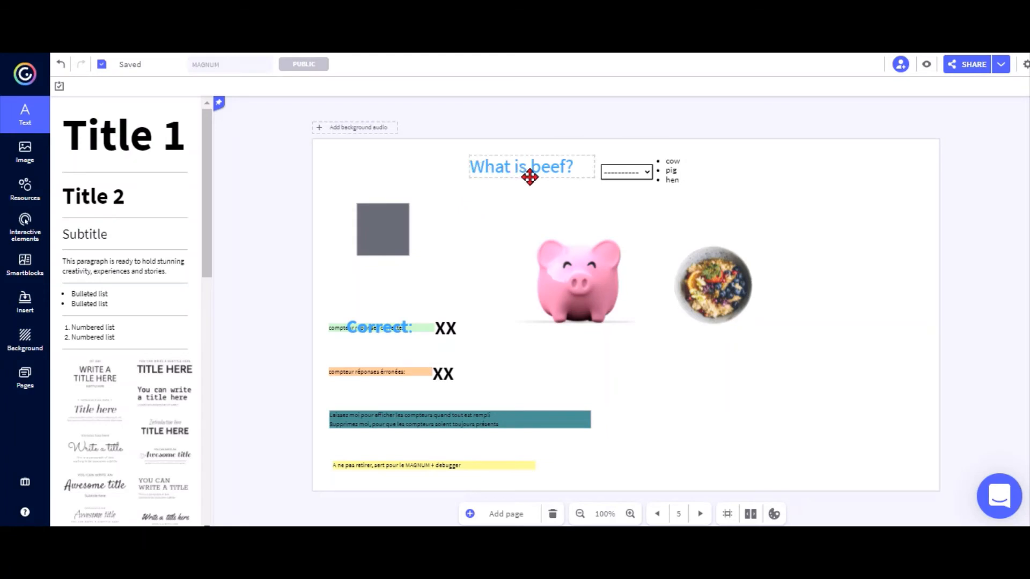
{"action": "left_click", "coordinate": [530, 167]}
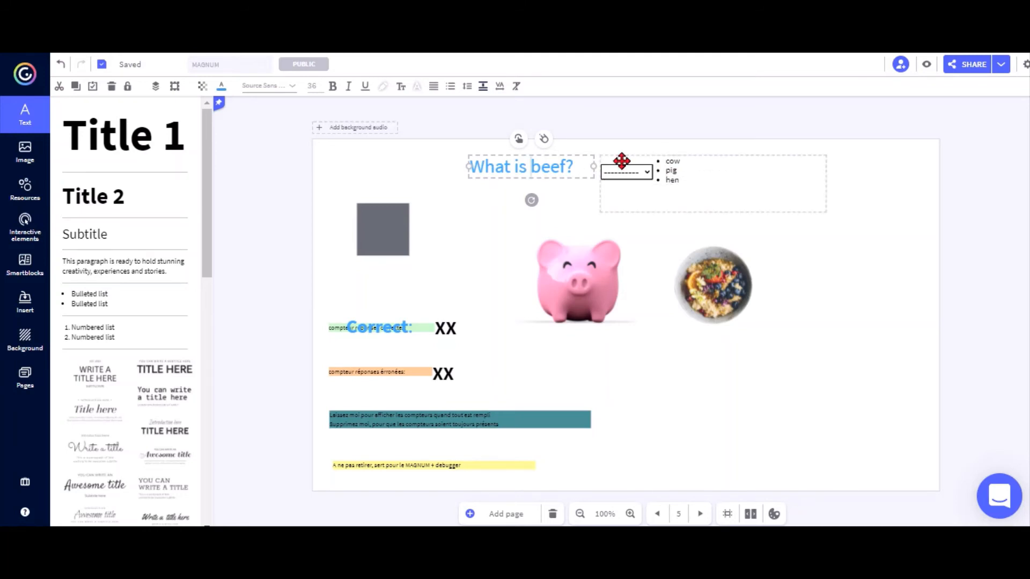
{"action": "left_click", "coordinate": [248, 276]}
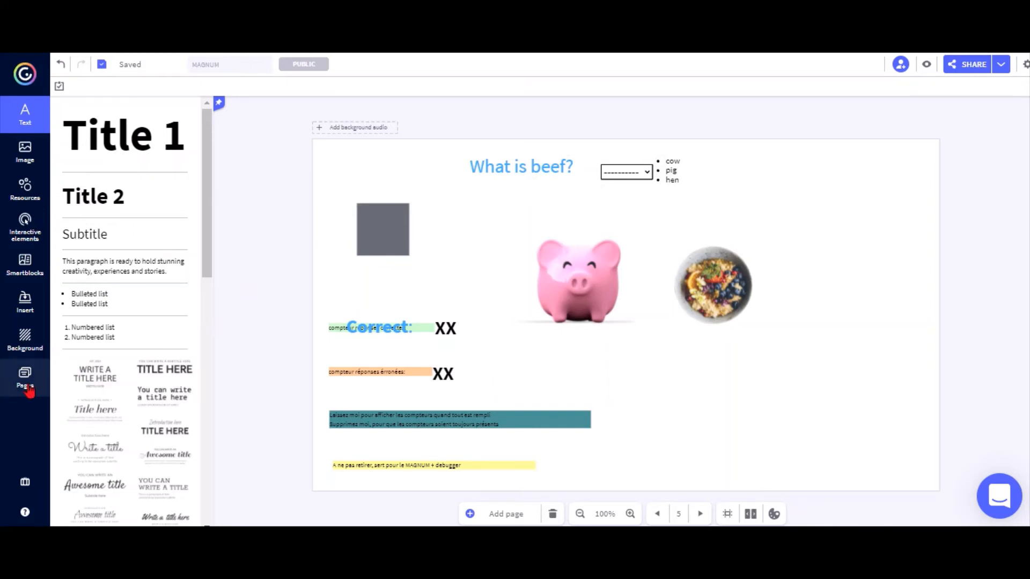
Switch to page 8, the custom box design page, from the Pages panel.
{"action": "left_click", "coordinate": [25, 378]}
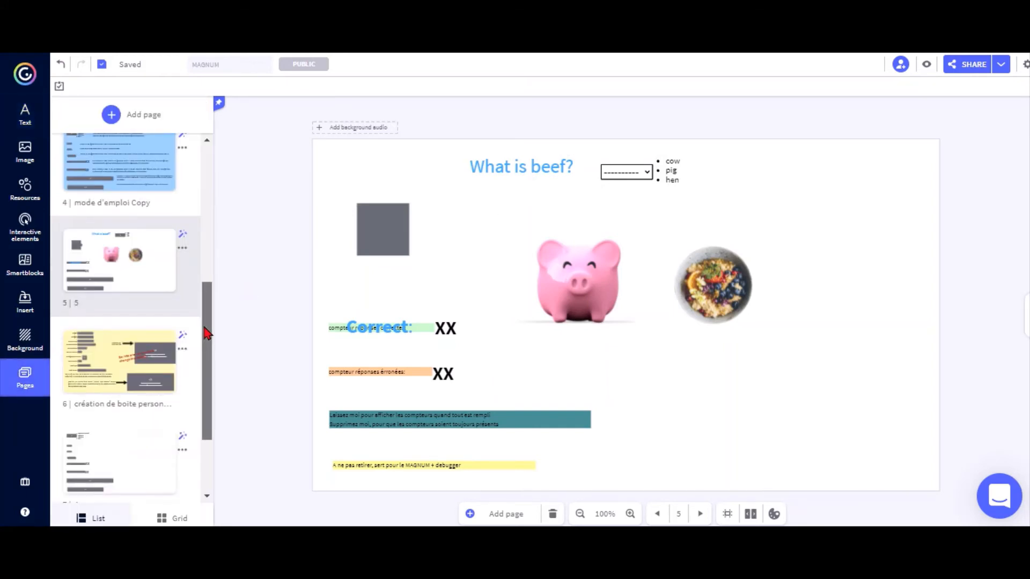
{"action": "scroll", "scroll_direction": "down", "scroll_amount": 3}
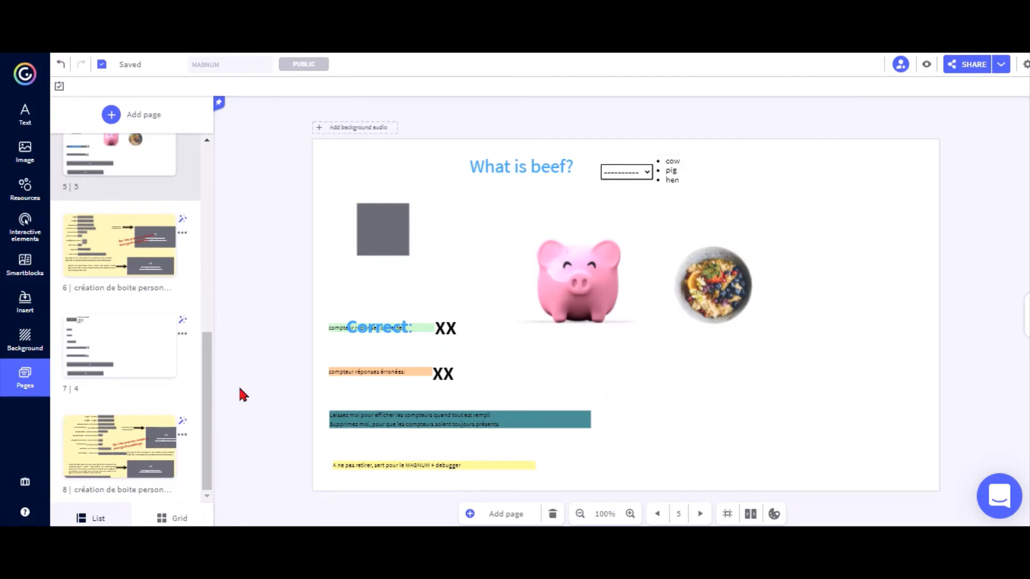
{"action": "left_click", "coordinate": [120, 251]}
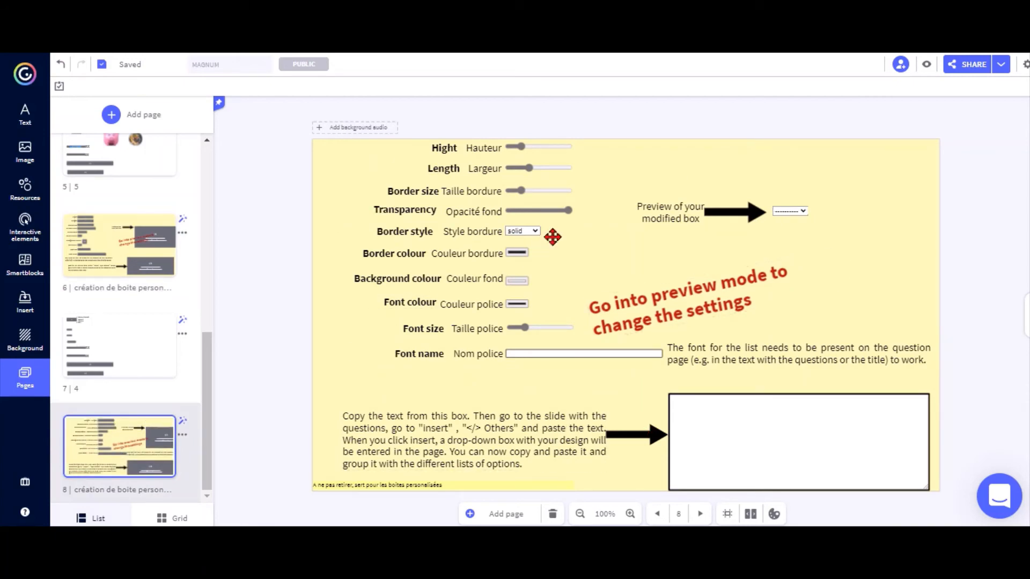
In preview, set the dropdown box 24px high, 241px wide and enter the font name.
{"action": "left_click", "coordinate": [927, 65]}
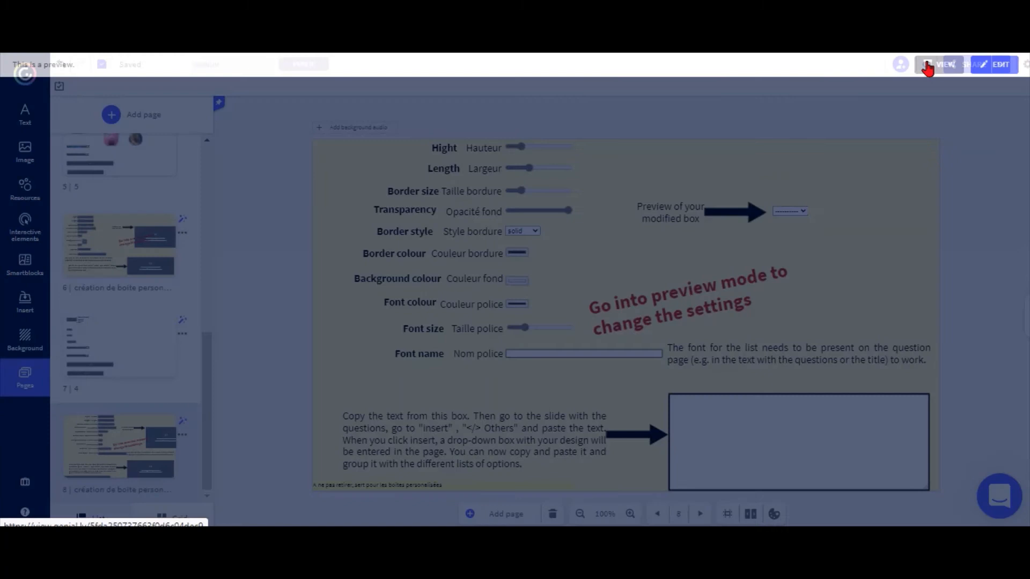
{"action": "left_click", "coordinate": [944, 65]}
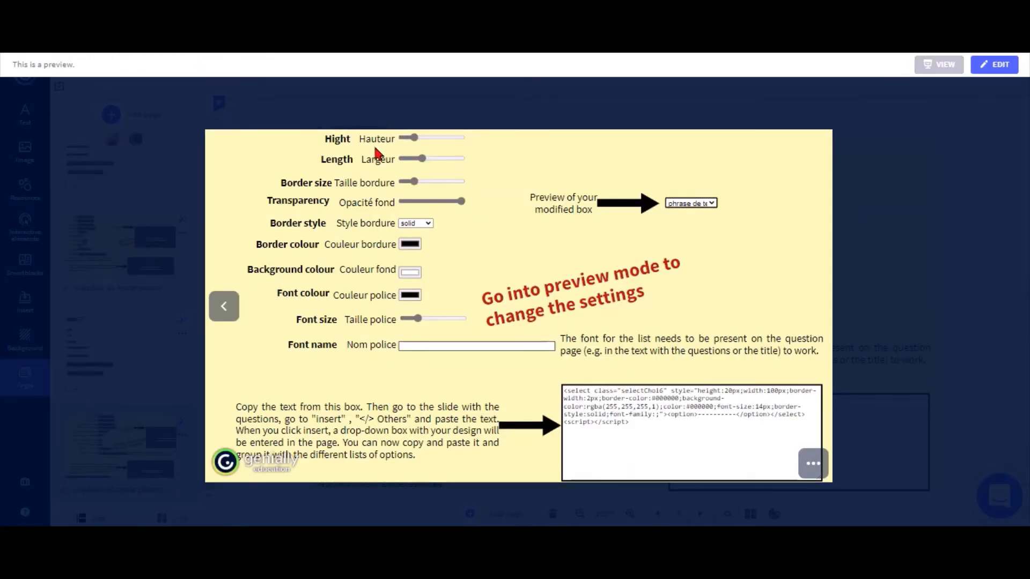
{"action": "mouse_move", "coordinate": [698, 184]}
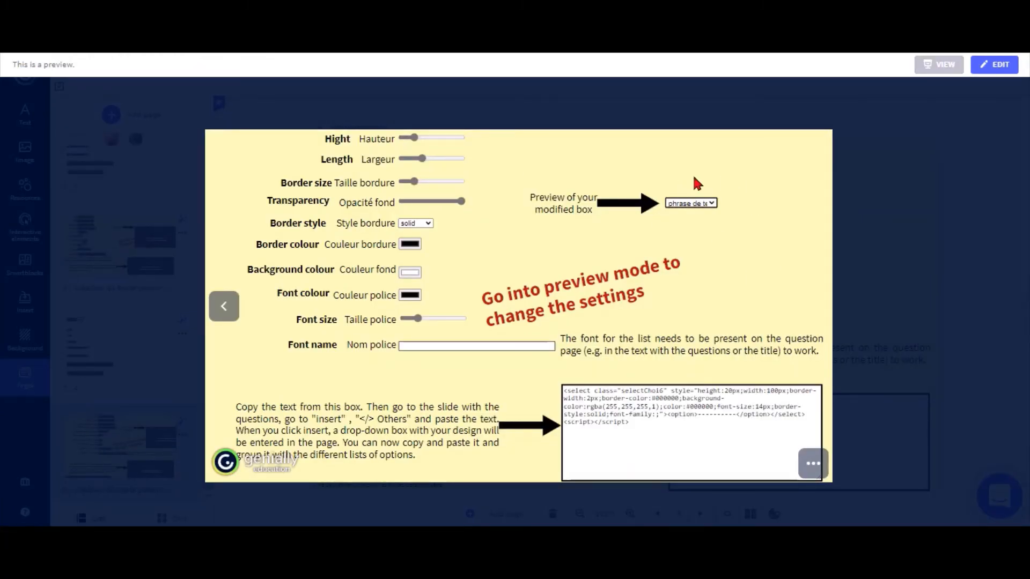
{"action": "mouse_move", "coordinate": [728, 190]}
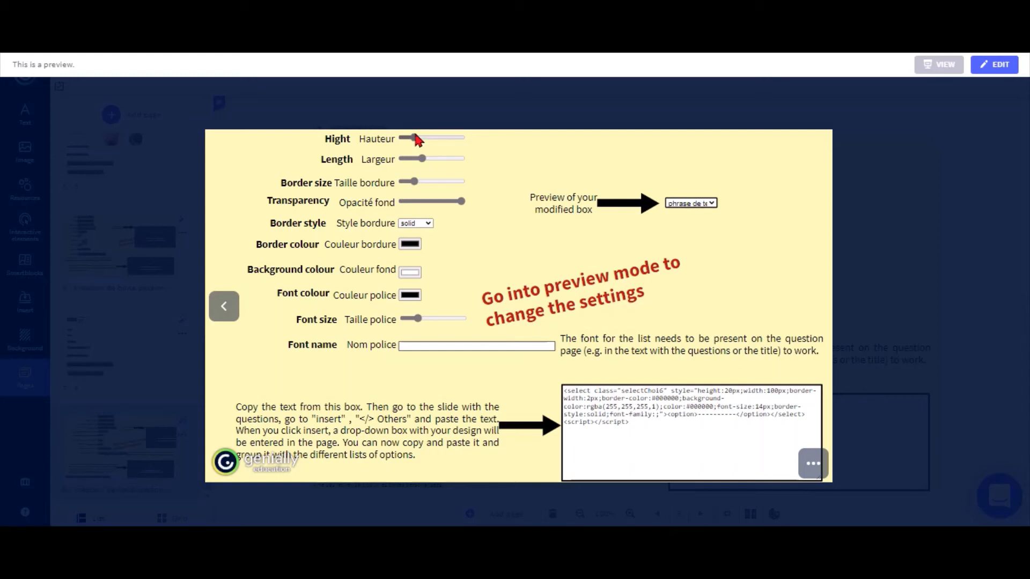
{"action": "left_click_drag", "start_coordinate": [414, 139], "coordinate": [415, 138]}
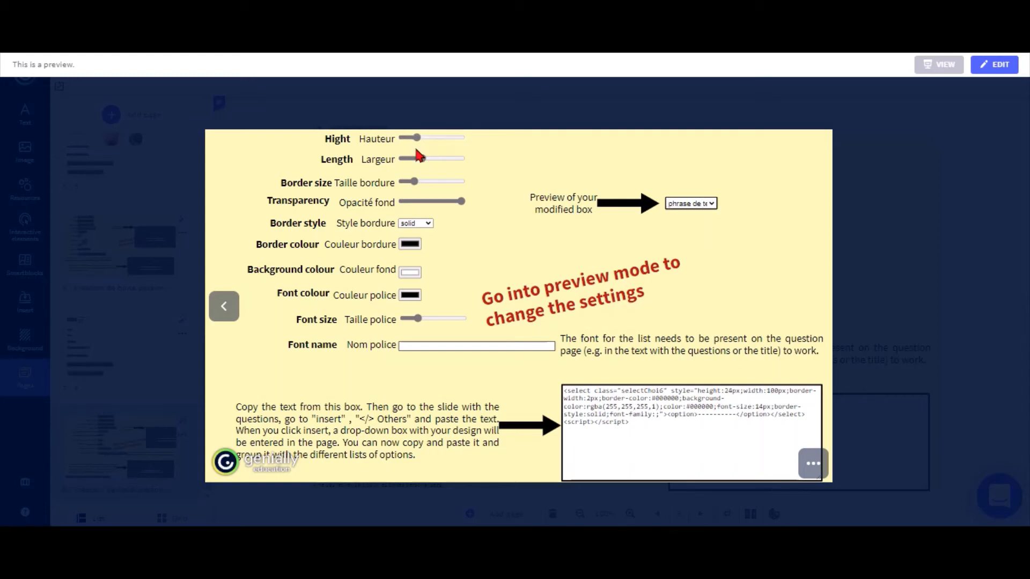
{"action": "left_click_drag", "start_coordinate": [421, 159], "coordinate": [449, 159]}
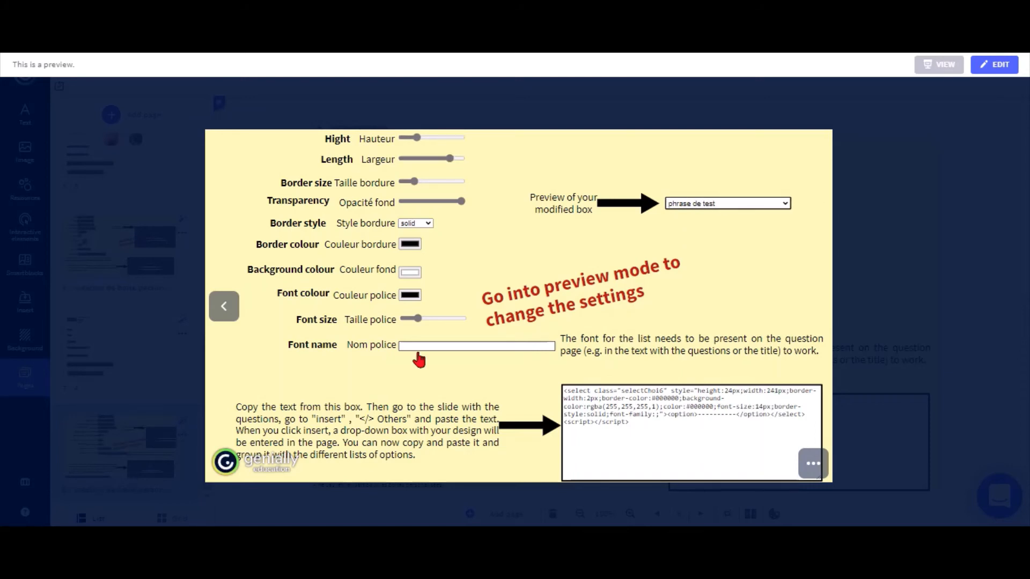
{"action": "left_click", "coordinate": [416, 348]}
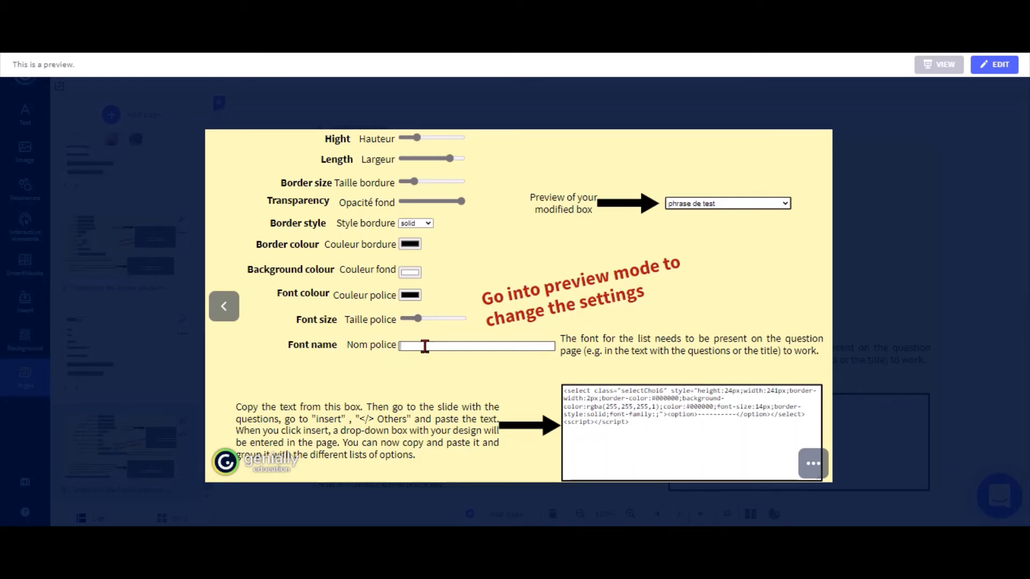
{"action": "type", "text": "Ser"}
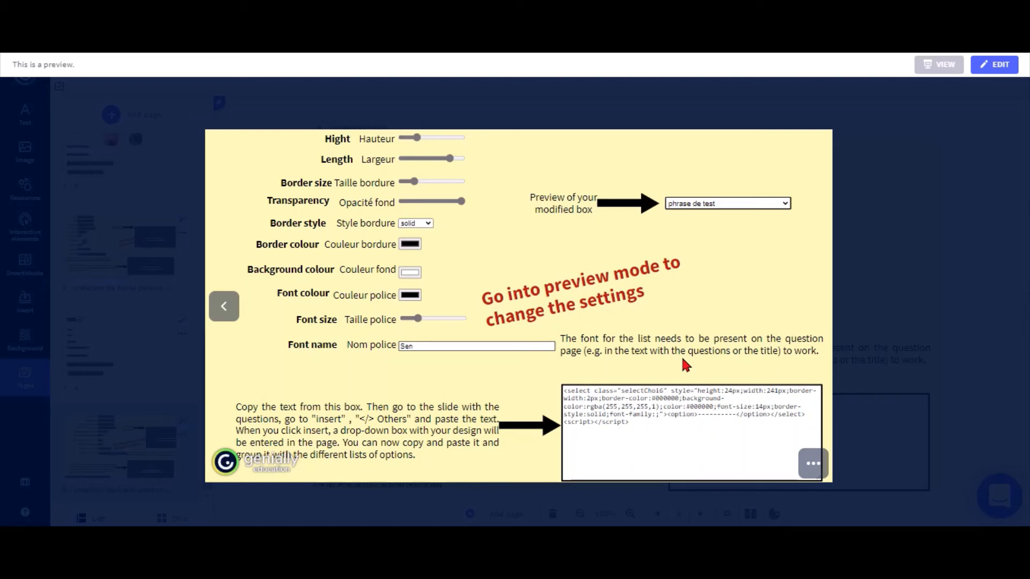
{"action": "mouse_move", "coordinate": [626, 333]}
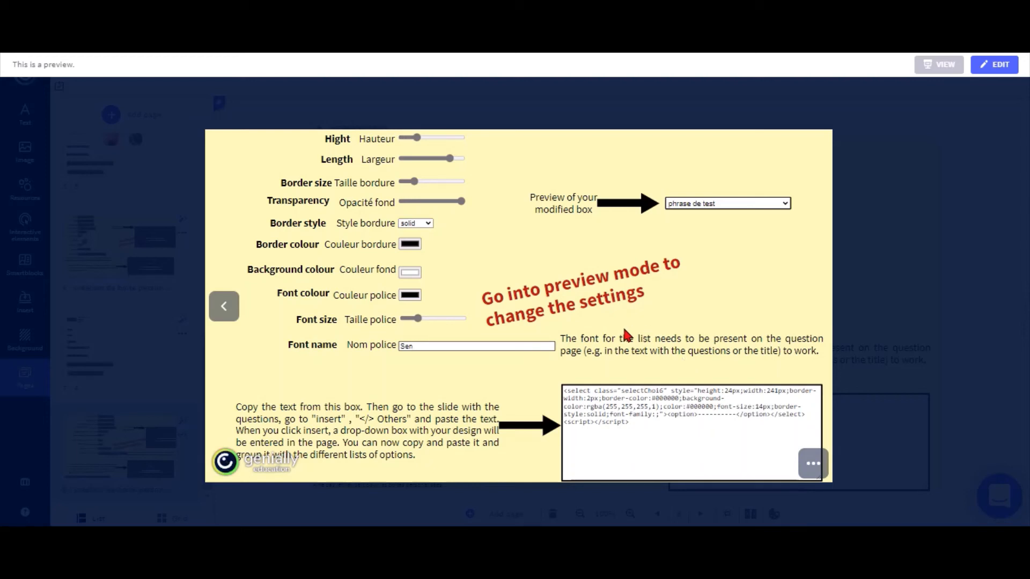
{"action": "mouse_move", "coordinate": [581, 325]}
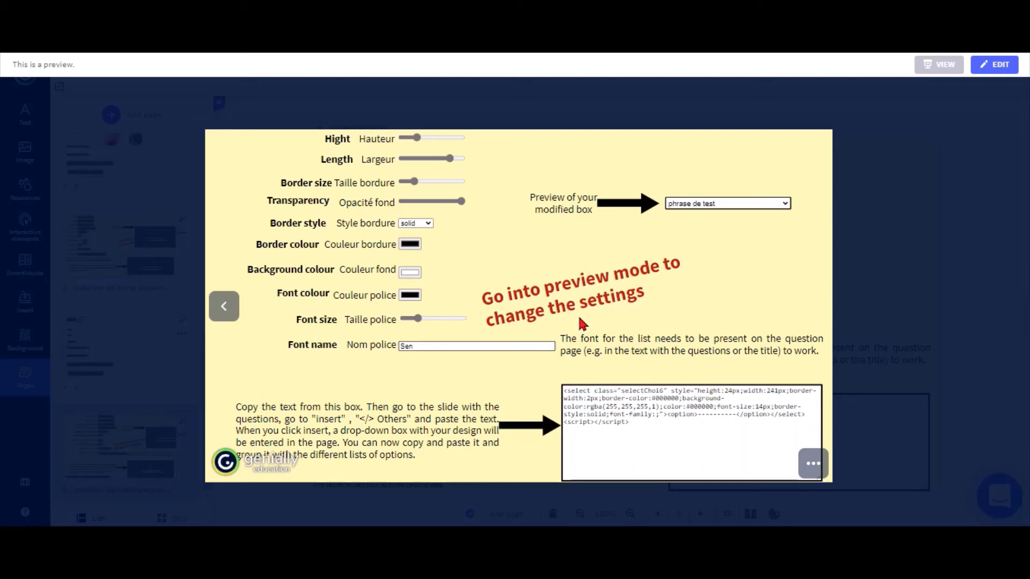
Check the font in the preview dropdown, set a dark red border, select the generated code and leave preview.
{"action": "left_click", "coordinate": [728, 203]}
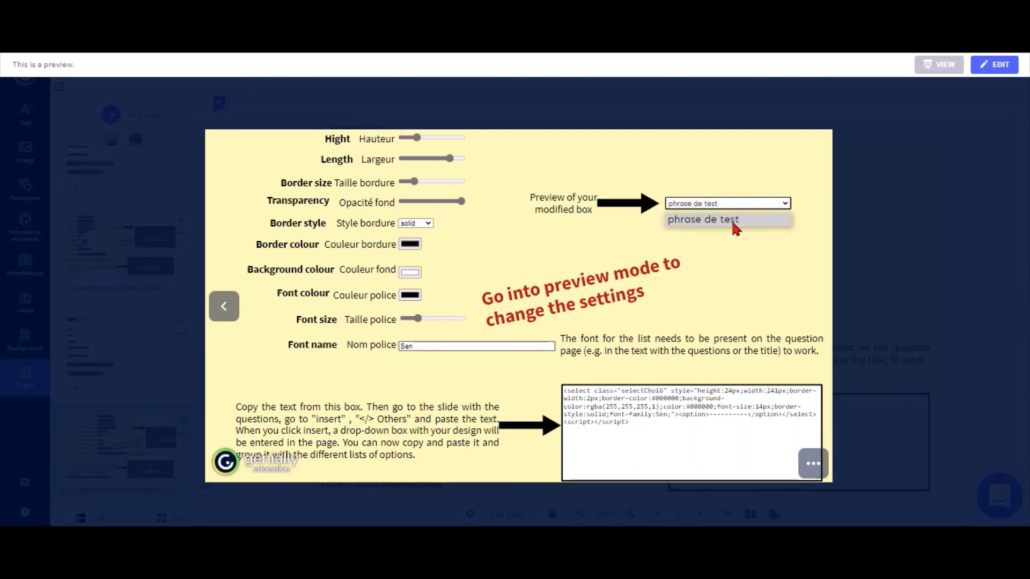
{"action": "mouse_move", "coordinate": [679, 234]}
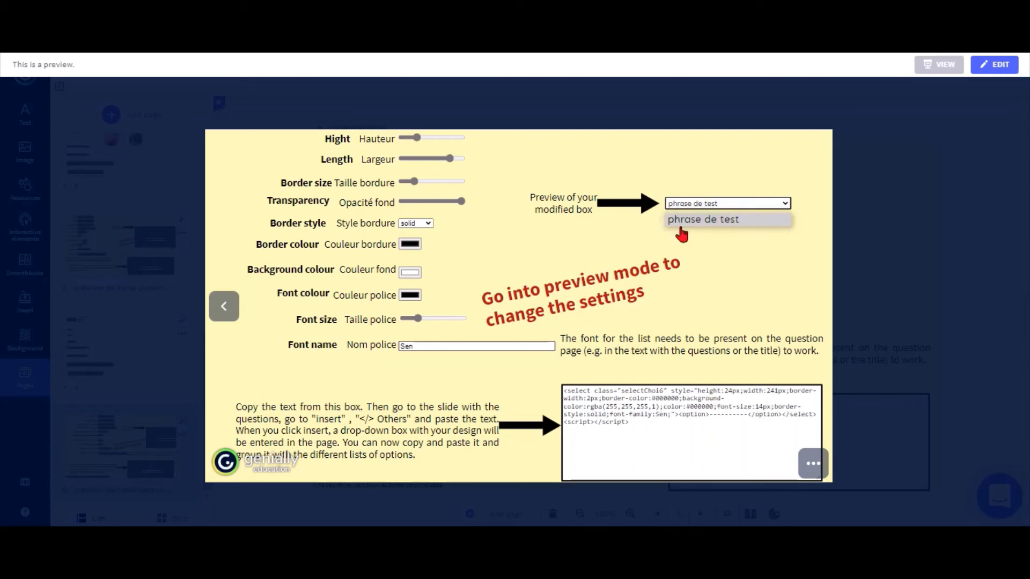
{"action": "left_click", "coordinate": [703, 219]}
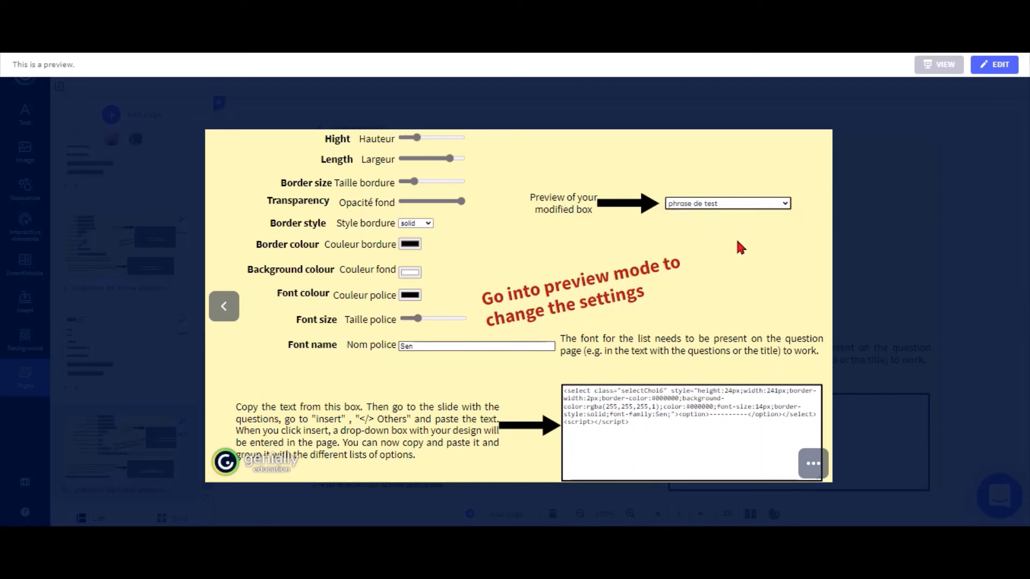
{"action": "left_click", "coordinate": [727, 204]}
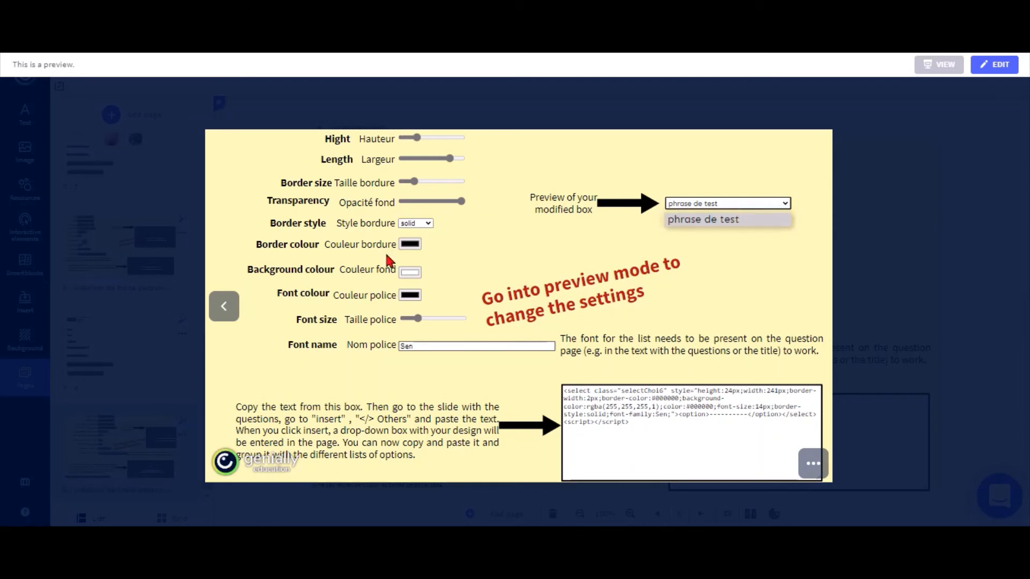
{"action": "left_click", "coordinate": [409, 244]}
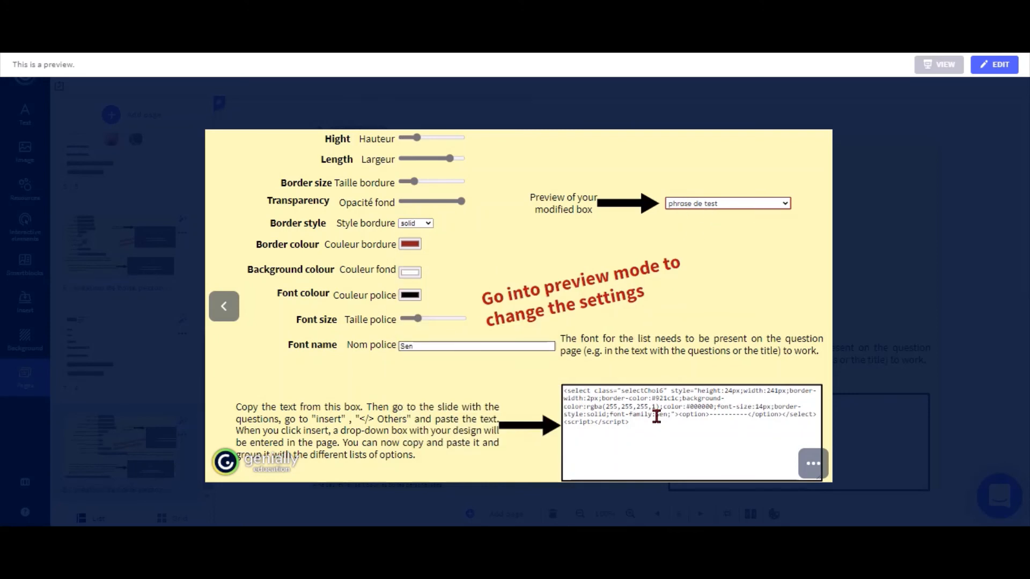
{"action": "triple_click", "coordinate": [657, 415]}
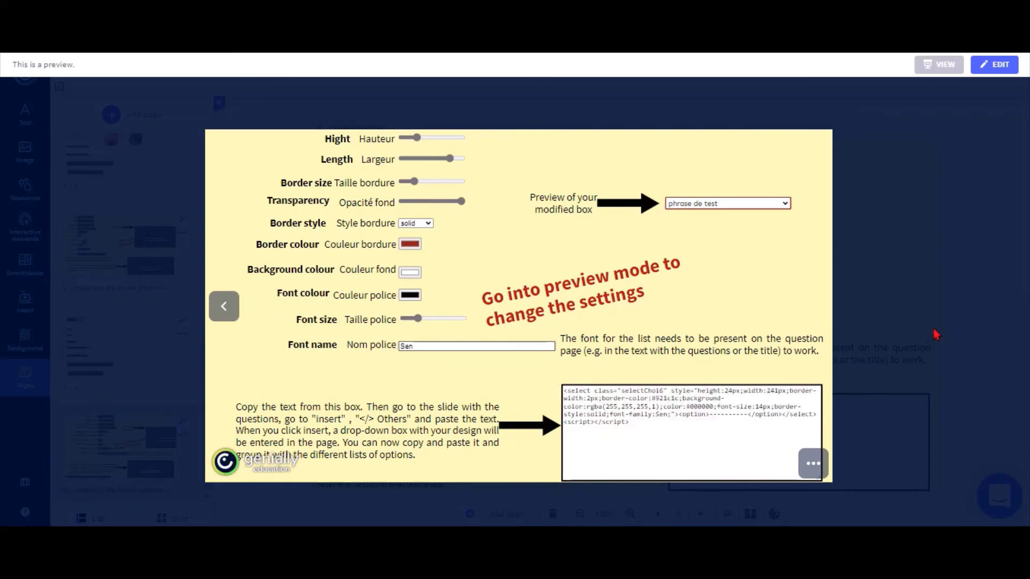
{"action": "left_click", "coordinate": [993, 64]}
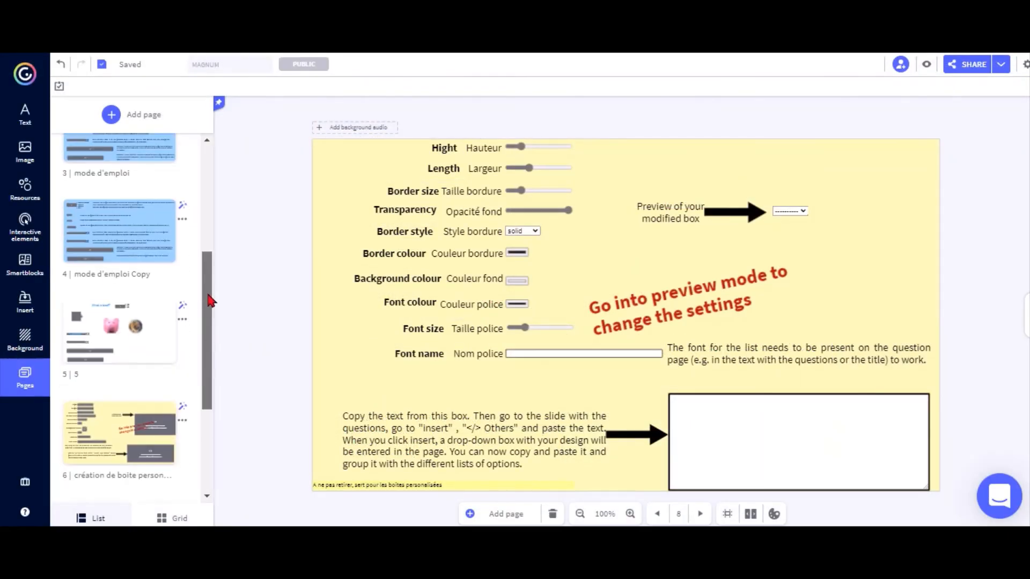
Return to the quiz page and start inserting external content for the dropdown code.
{"action": "left_click", "coordinate": [118, 329]}
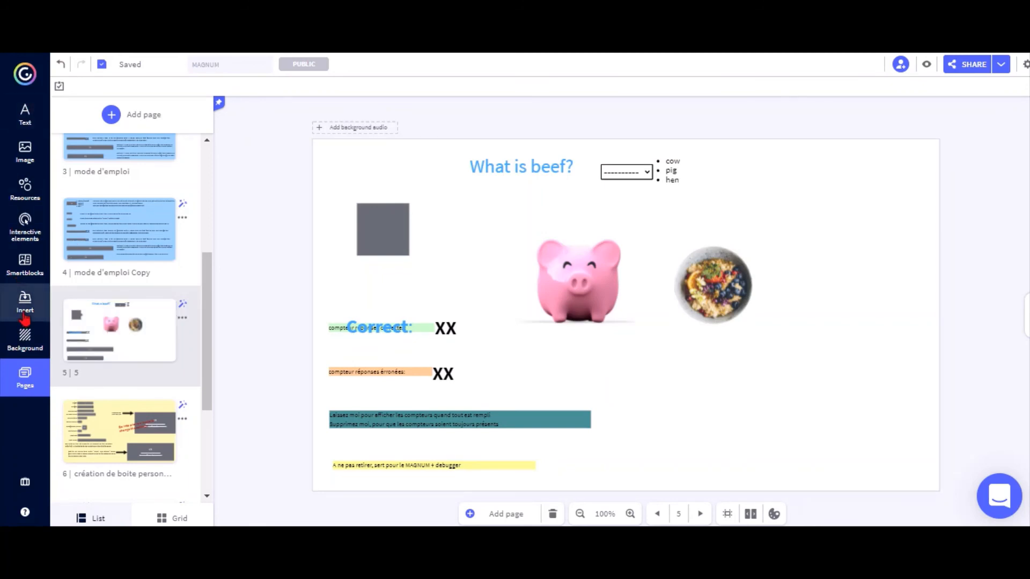
{"action": "left_click", "coordinate": [25, 302]}
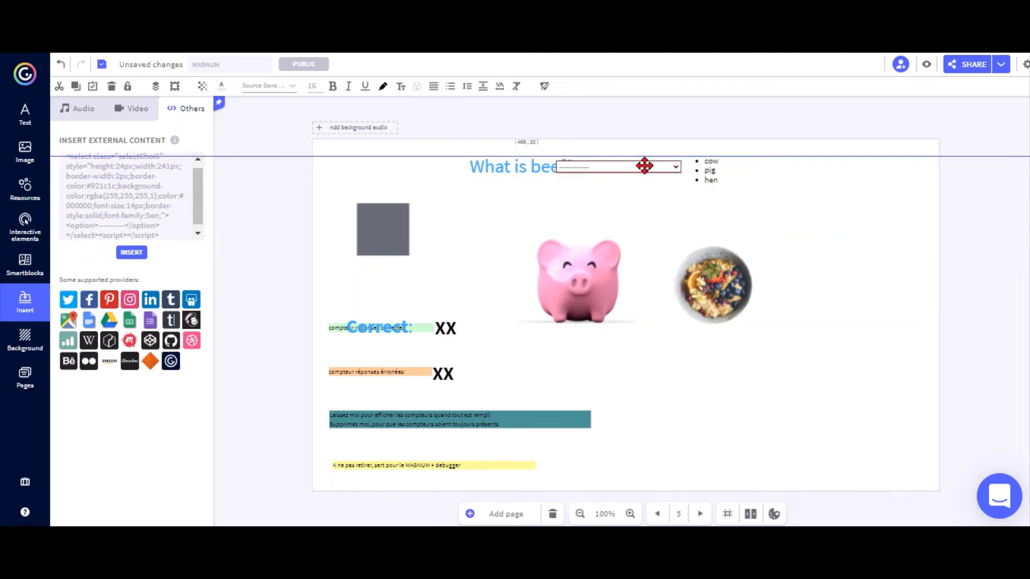
Preview the quiz and choose pig from the new dropdown.
{"action": "left_click", "coordinate": [926, 65]}
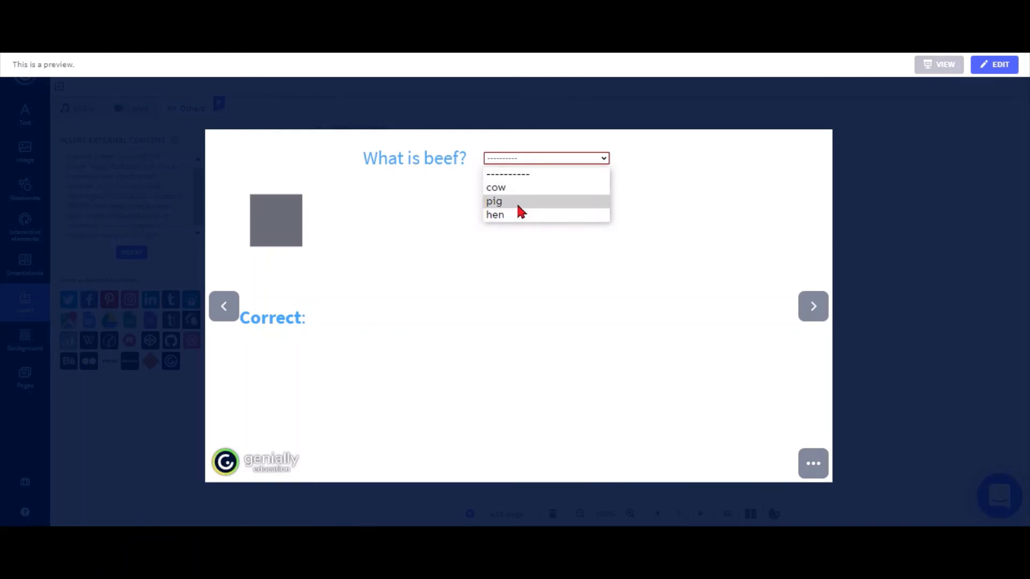
{"action": "left_click", "coordinate": [494, 201]}
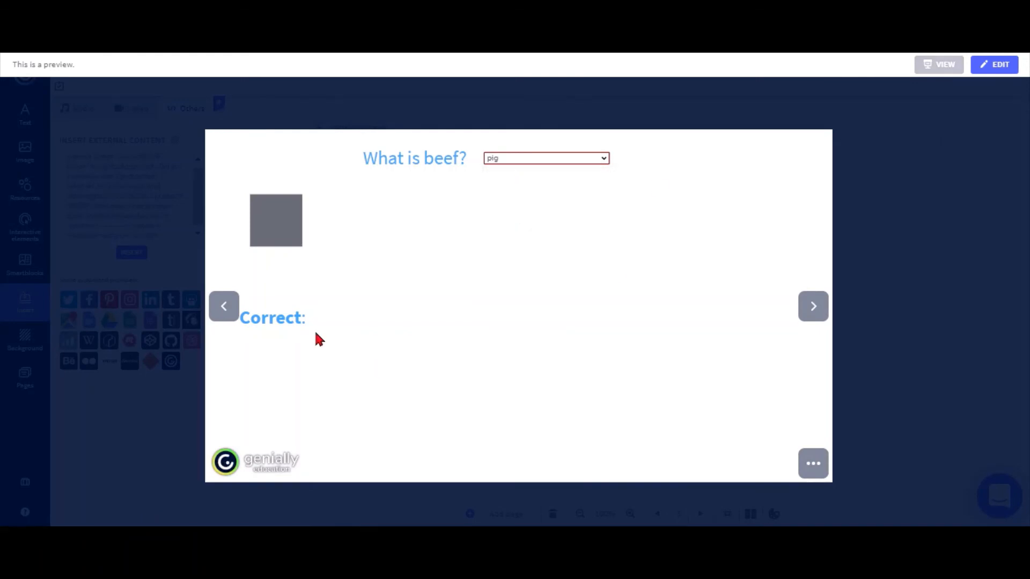